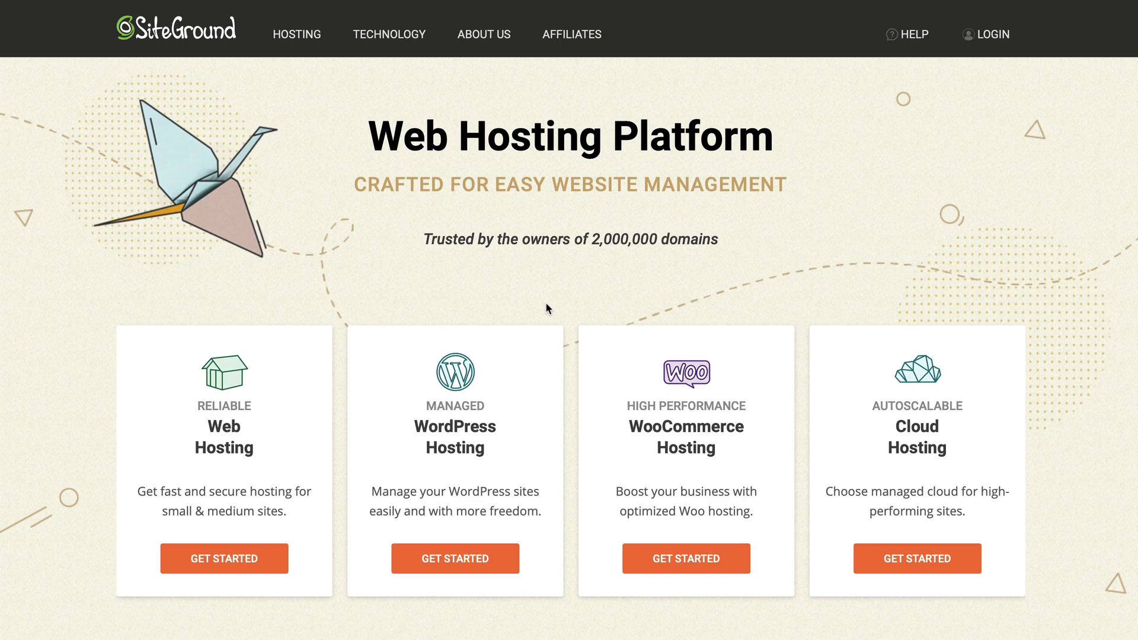
- Scroll the SiteGround homepage to reach the Managed WordPress Hosting plans
scroll(down, 3)
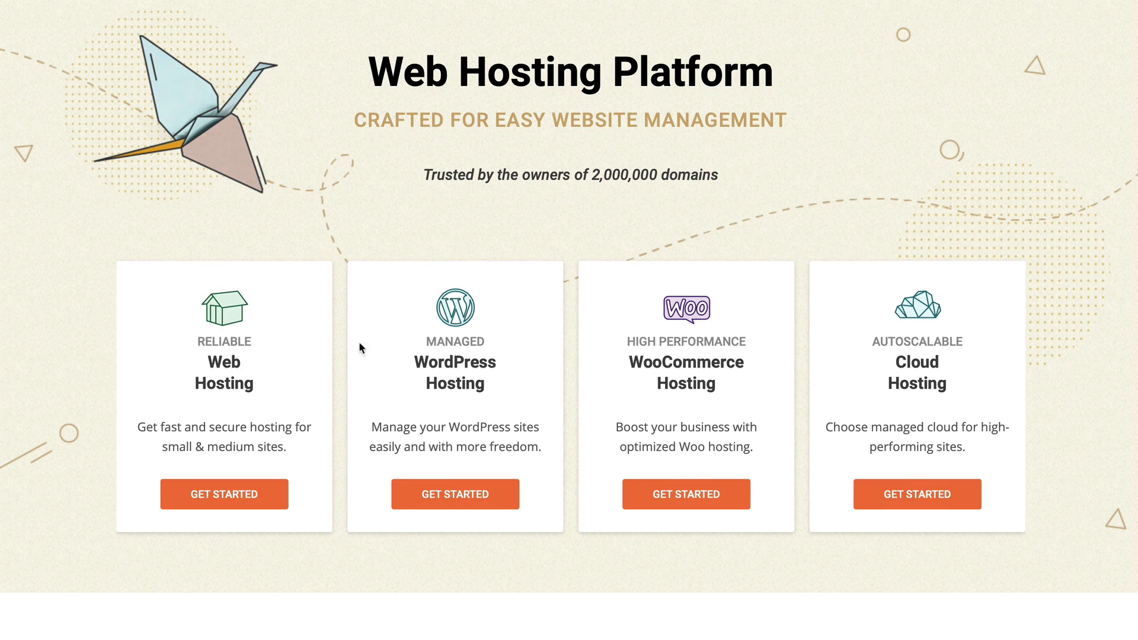
scroll(down, 3)
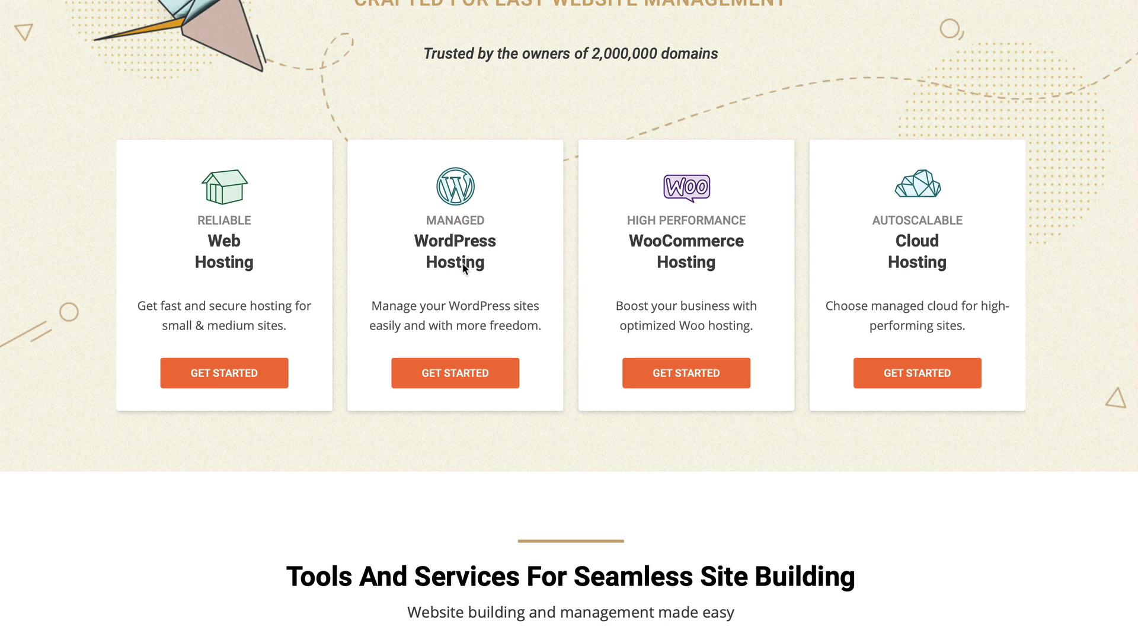
scroll(up, 3)
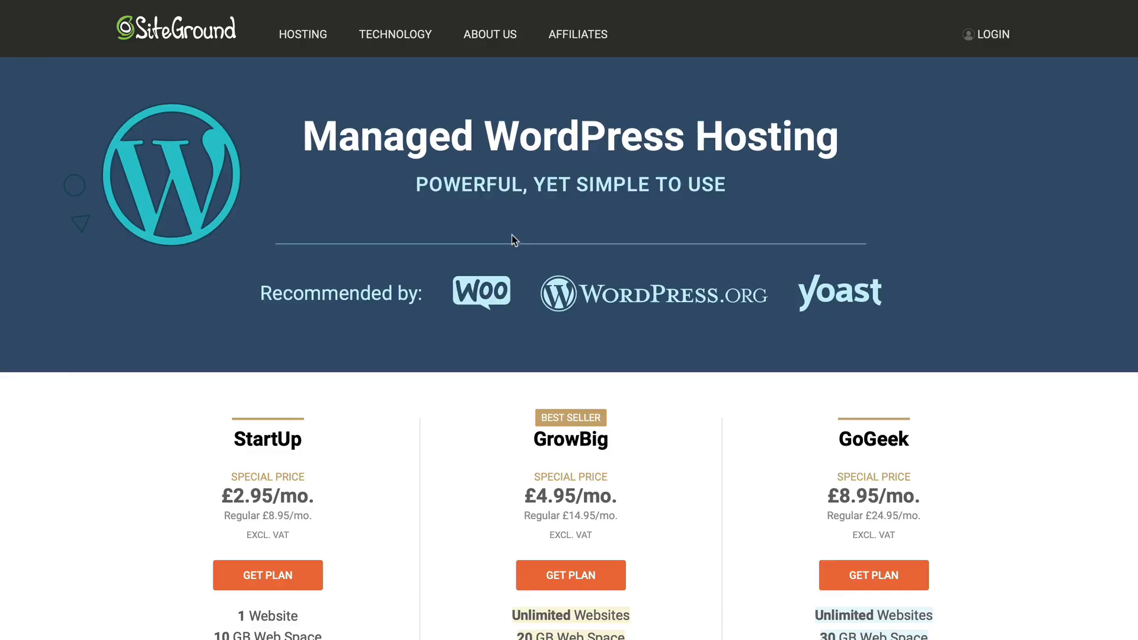
- Scroll the plan comparison and sign up for the GrowBig plan
scroll(down, 3)
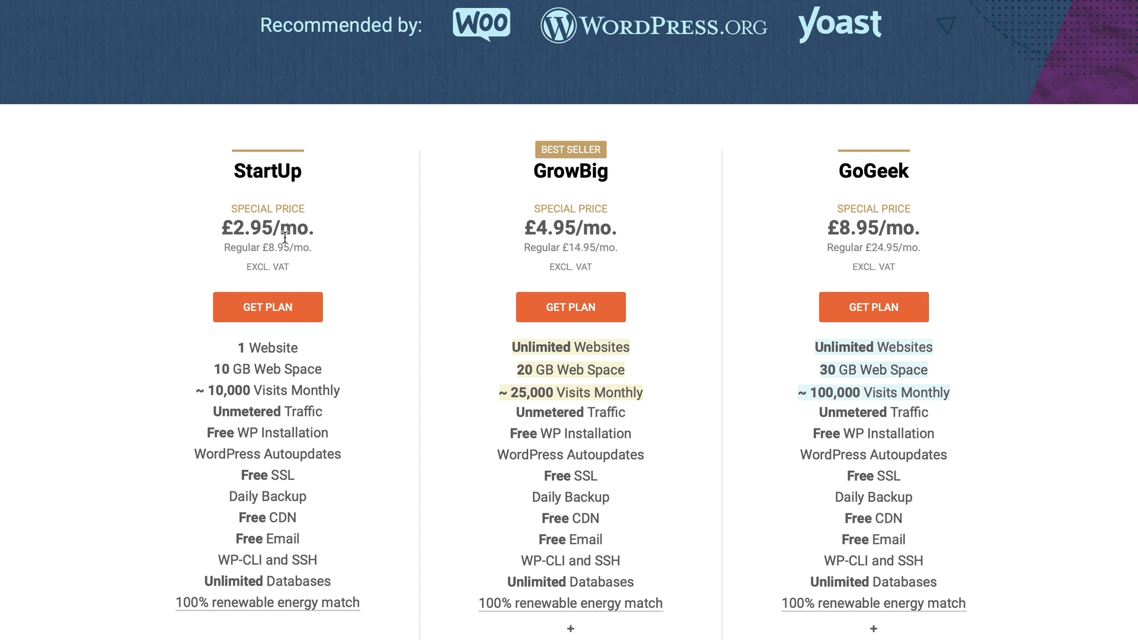
mouse_move(324, 235)
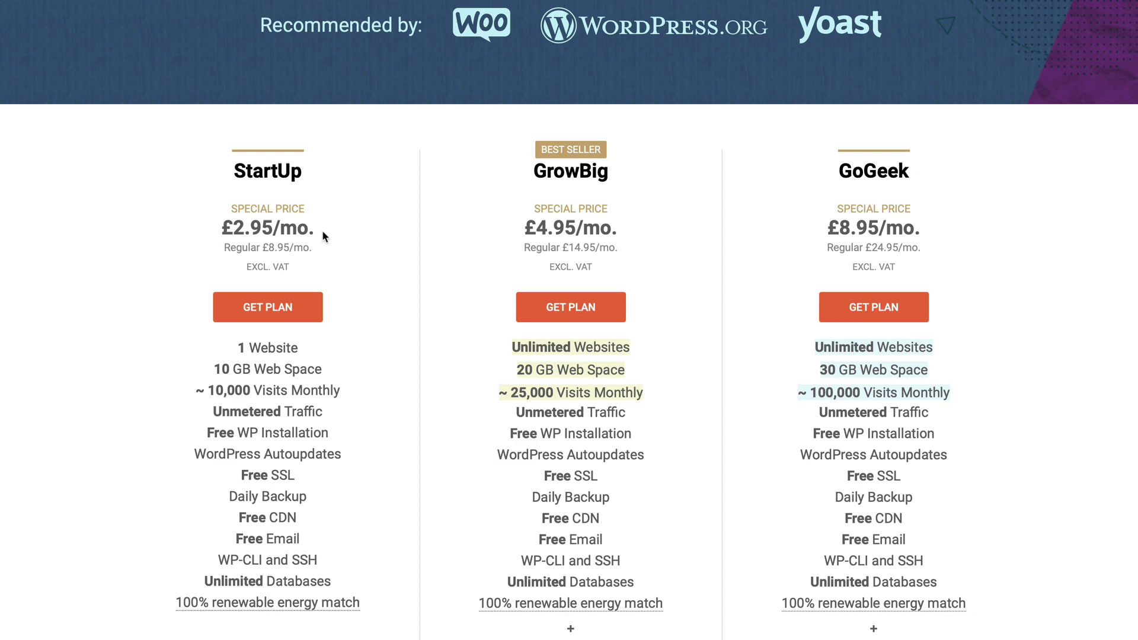
scroll(down, 3)
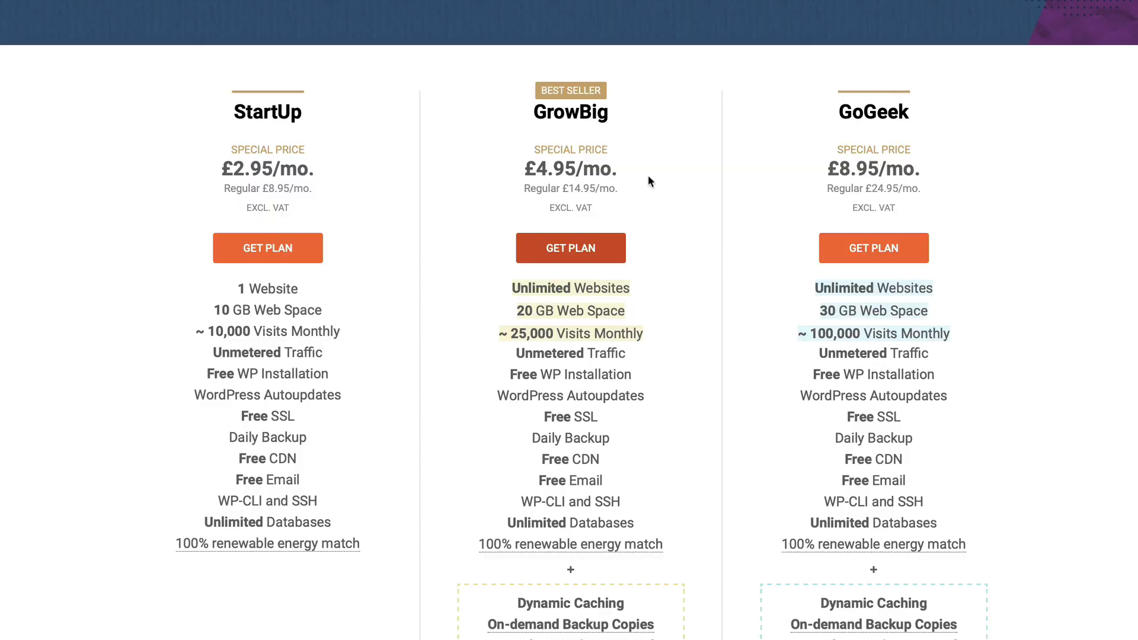
click(571, 248)
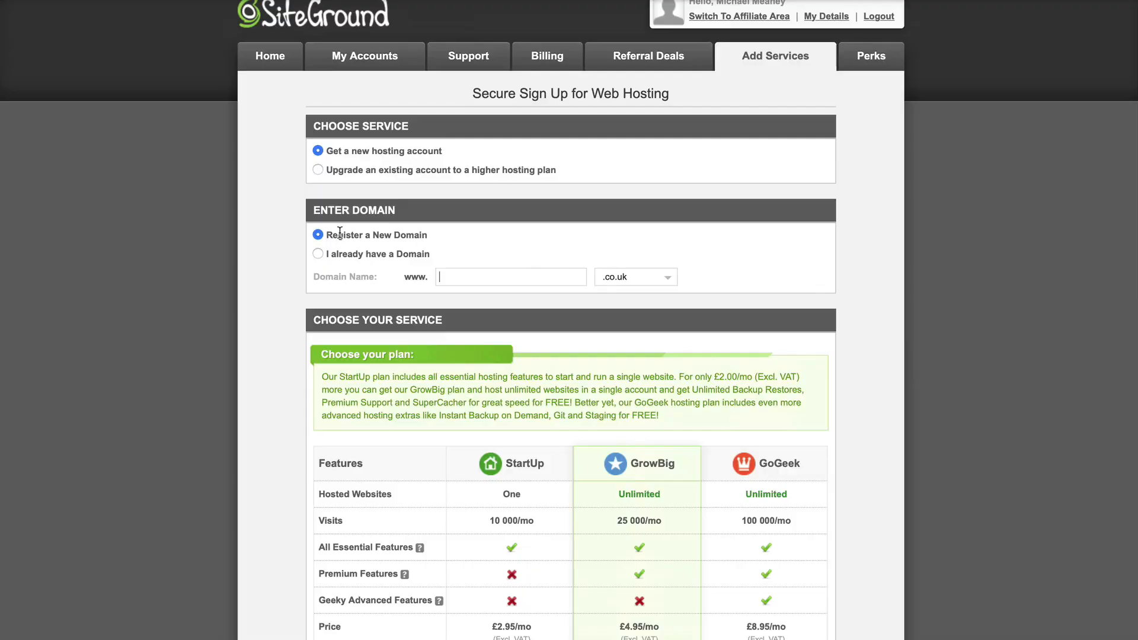
- Keep Register a New Domain and change the extension from .co.uk to .com
click(631, 277)
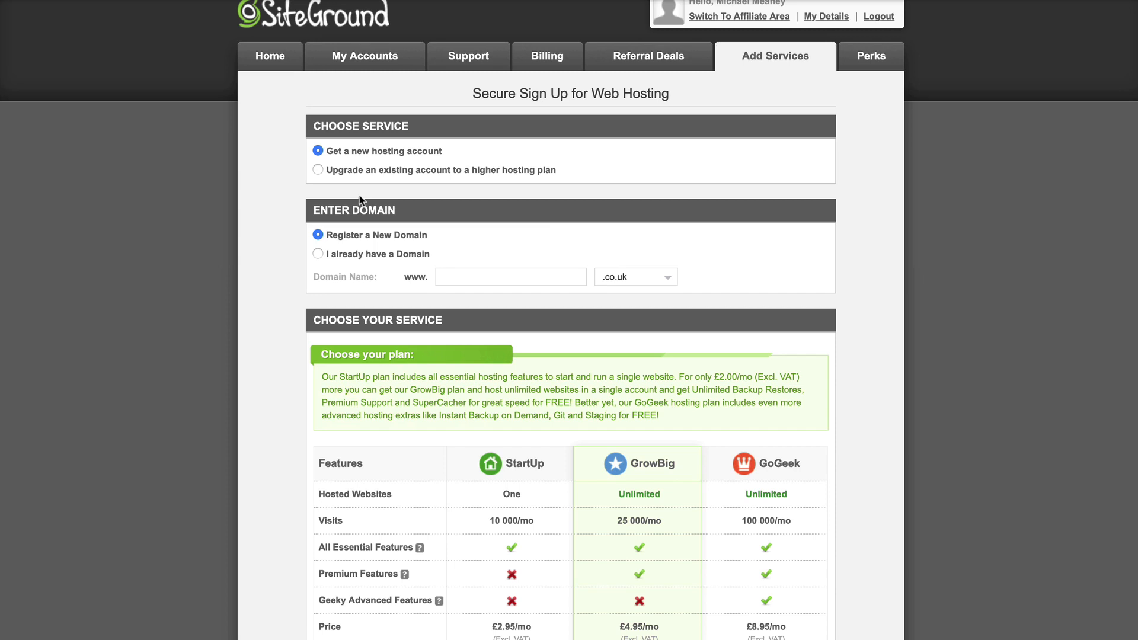
click(662, 277)
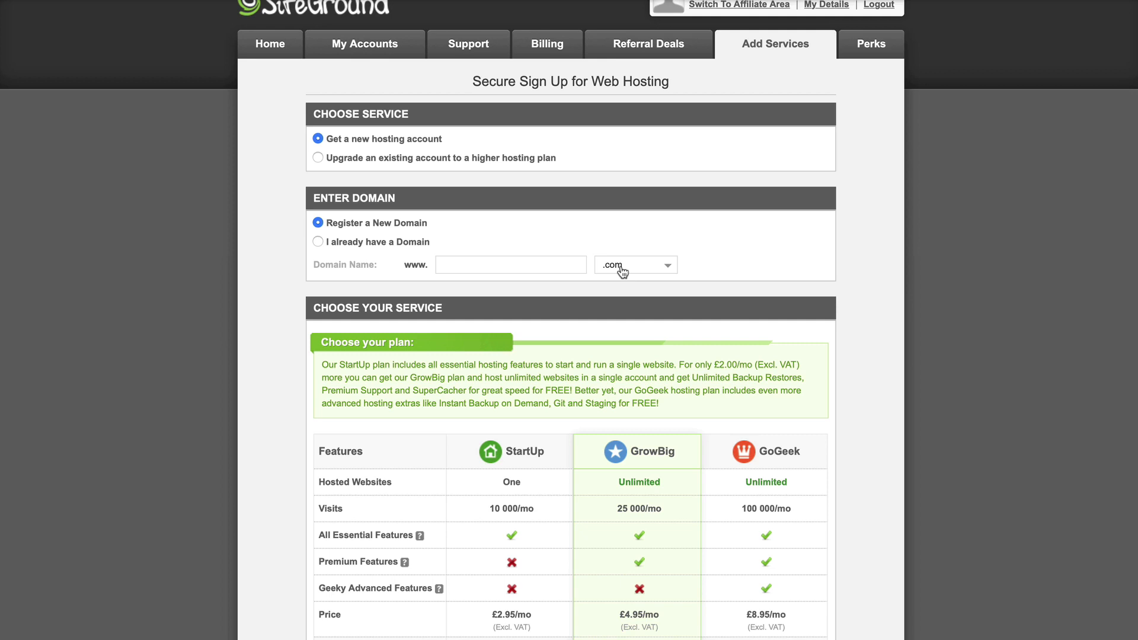
click(510, 264)
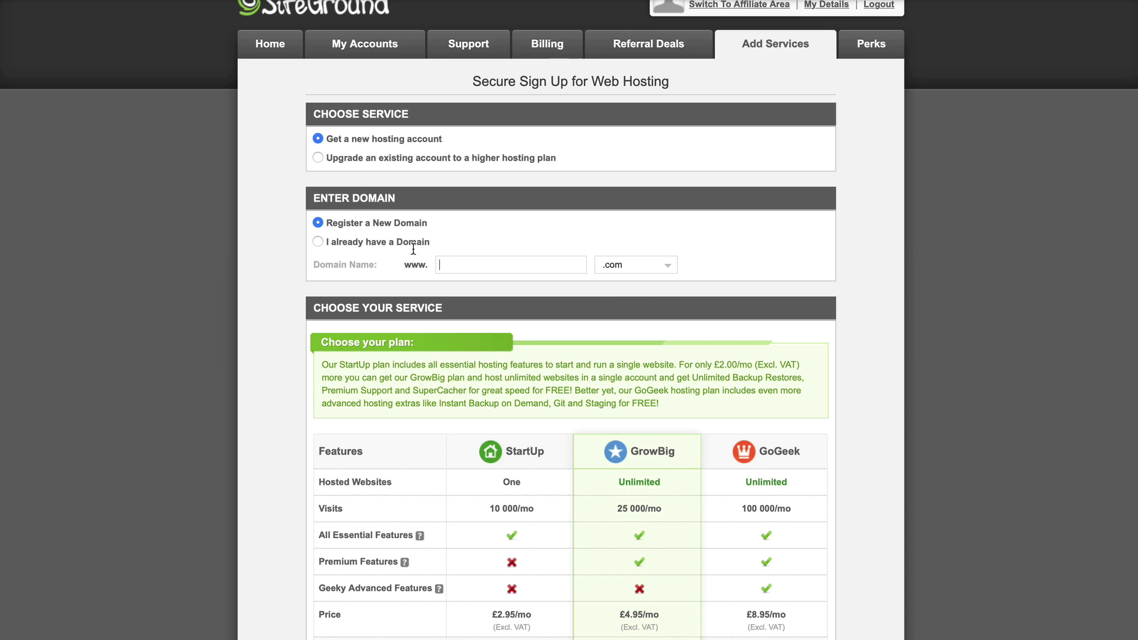
mouse_move(535, 282)
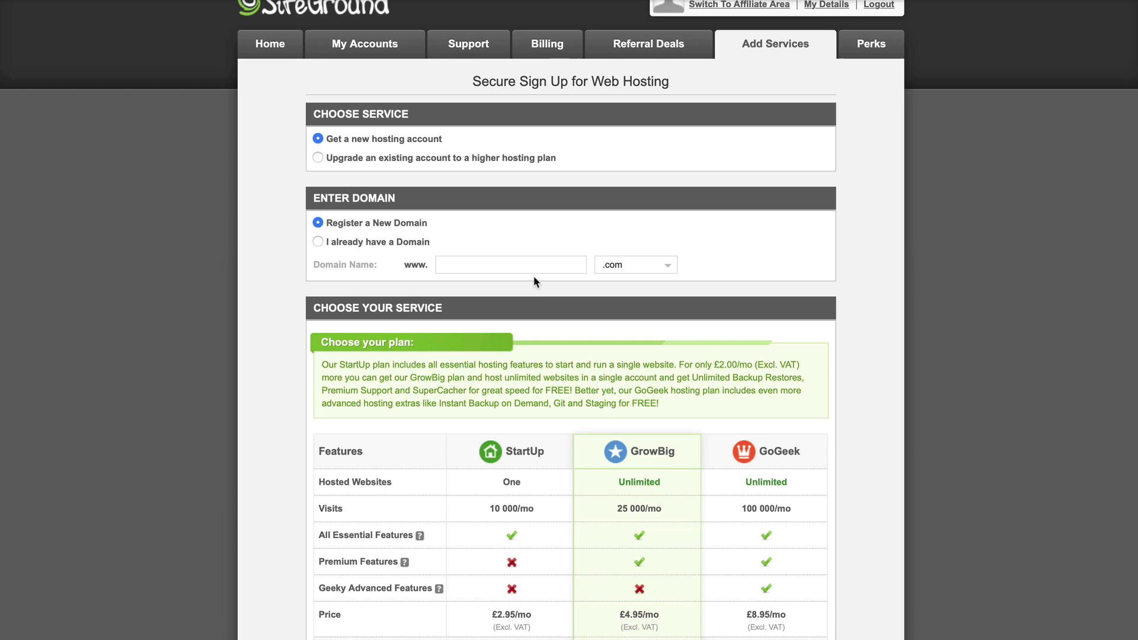
click(510, 265)
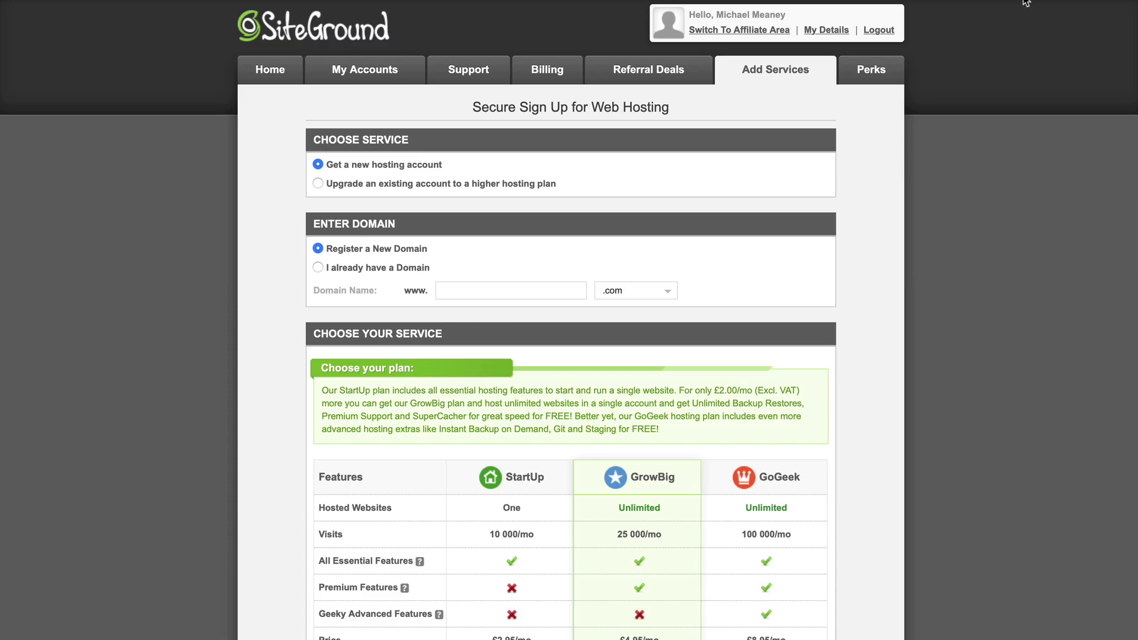
- Go to My Accounts to manage the profitcopilot.com hosting account
click(270, 69)
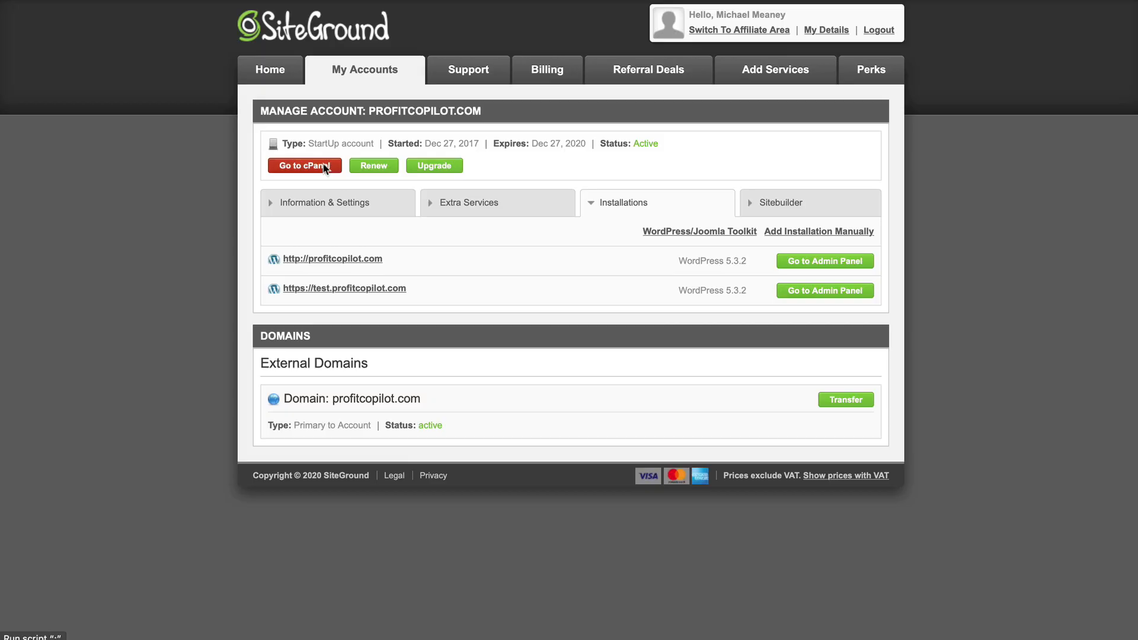
- Enter cPanel for profitcopilot.com and start the Softaculous WordPress installer
click(304, 166)
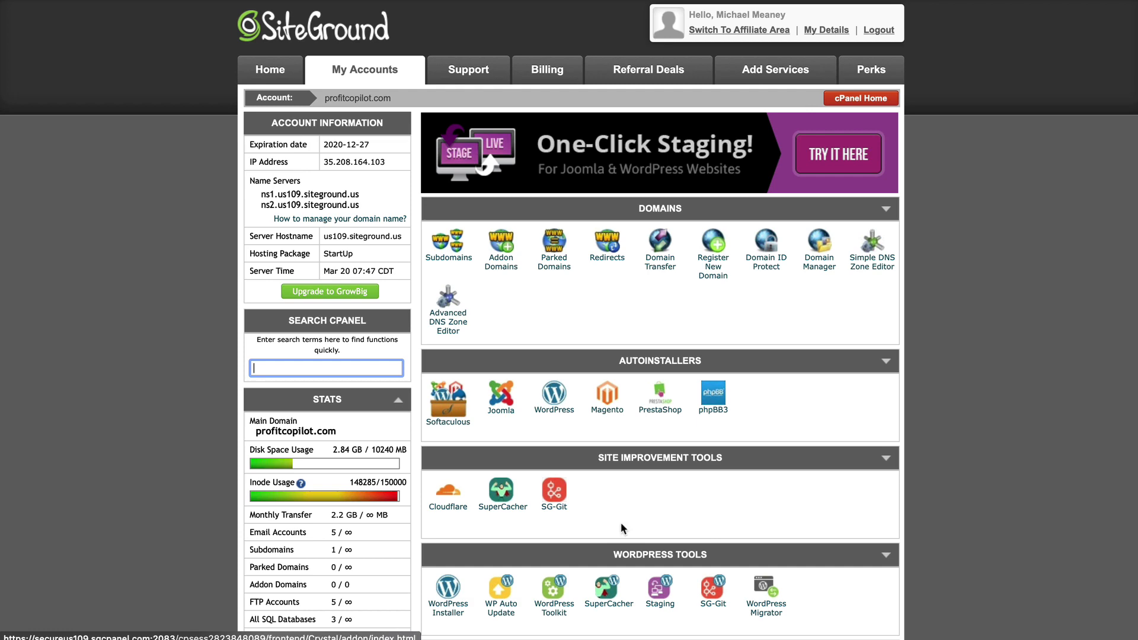
scroll(down, 3)
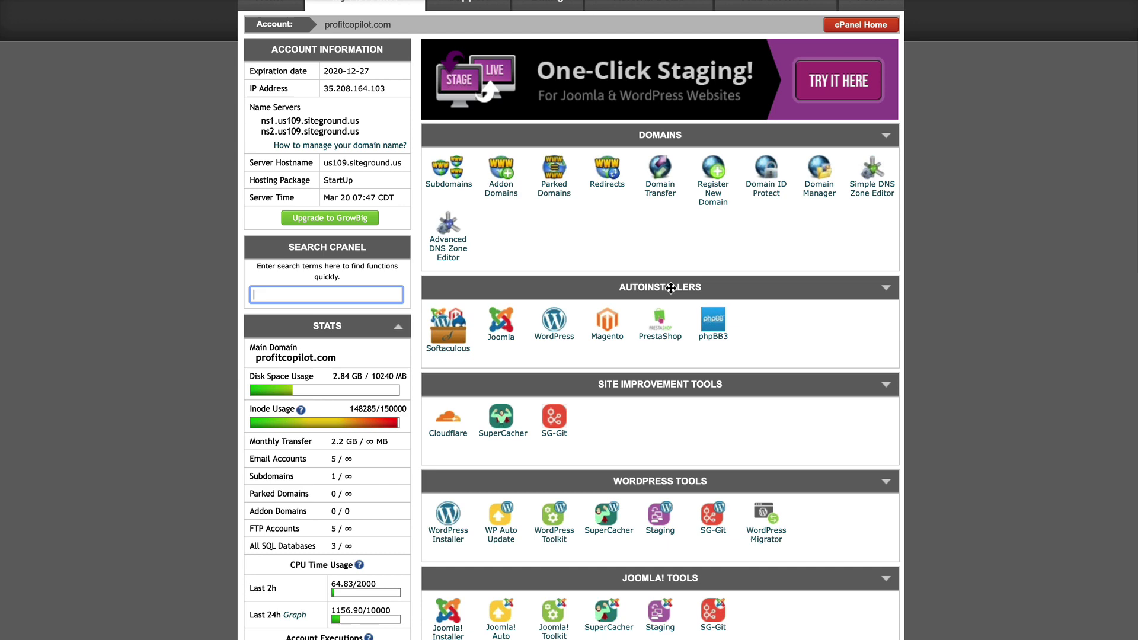
click(553, 323)
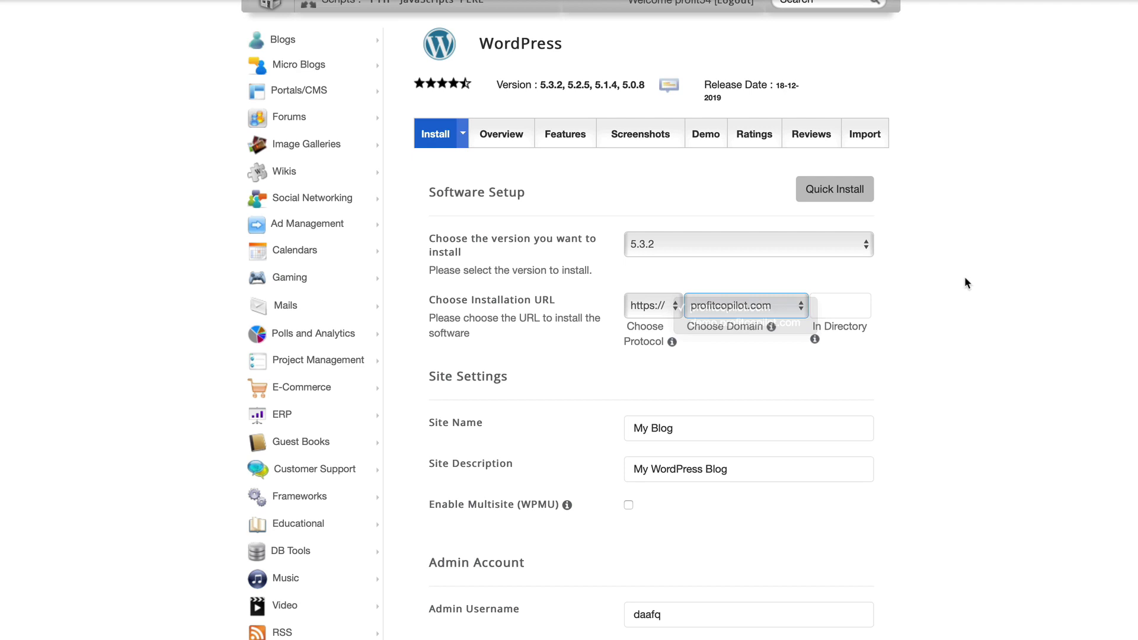
click(744, 305)
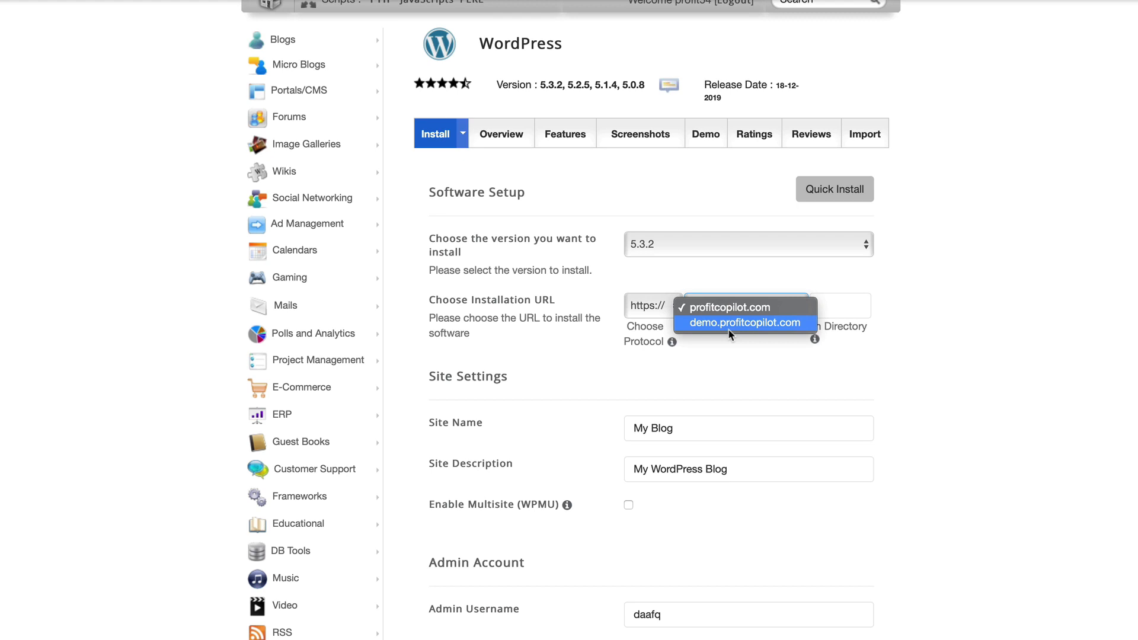
click(744, 323)
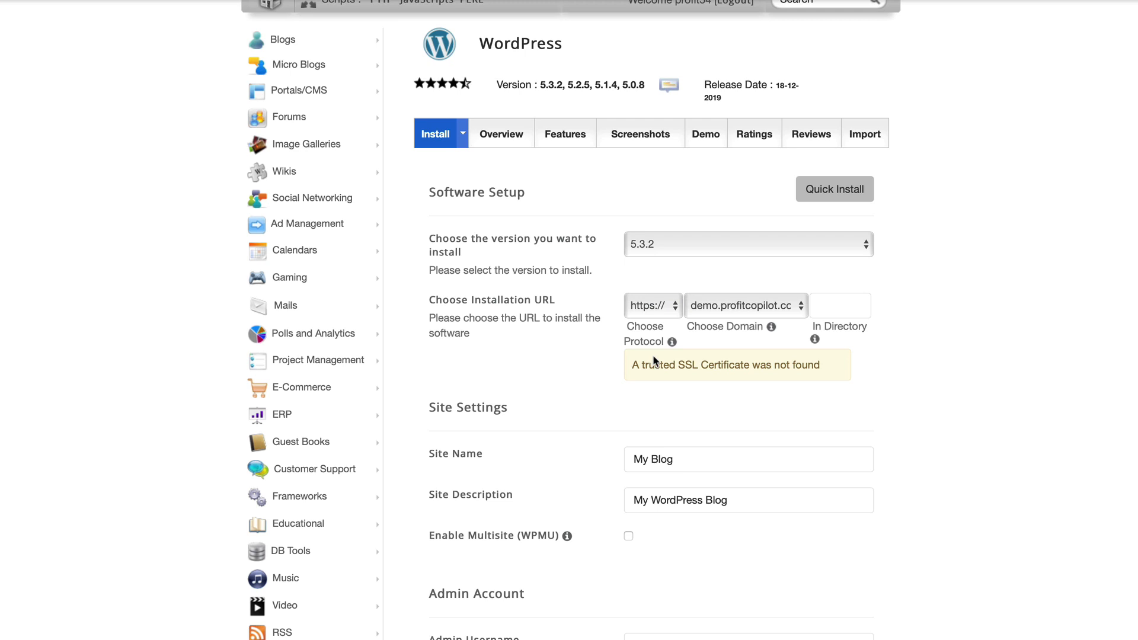
click(650, 305)
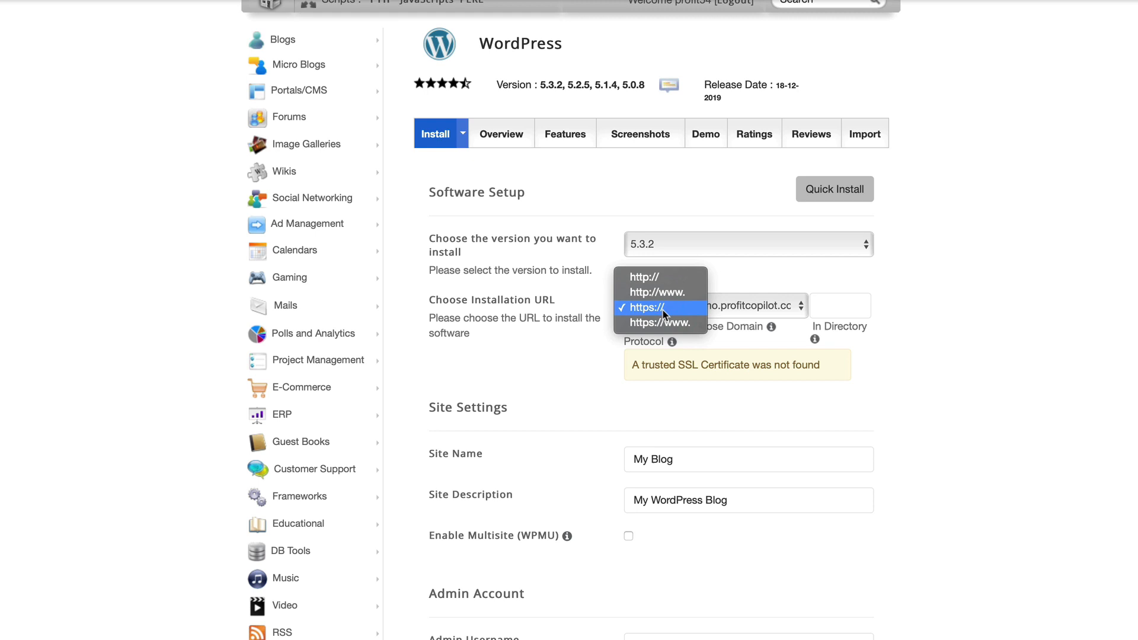
click(645, 307)
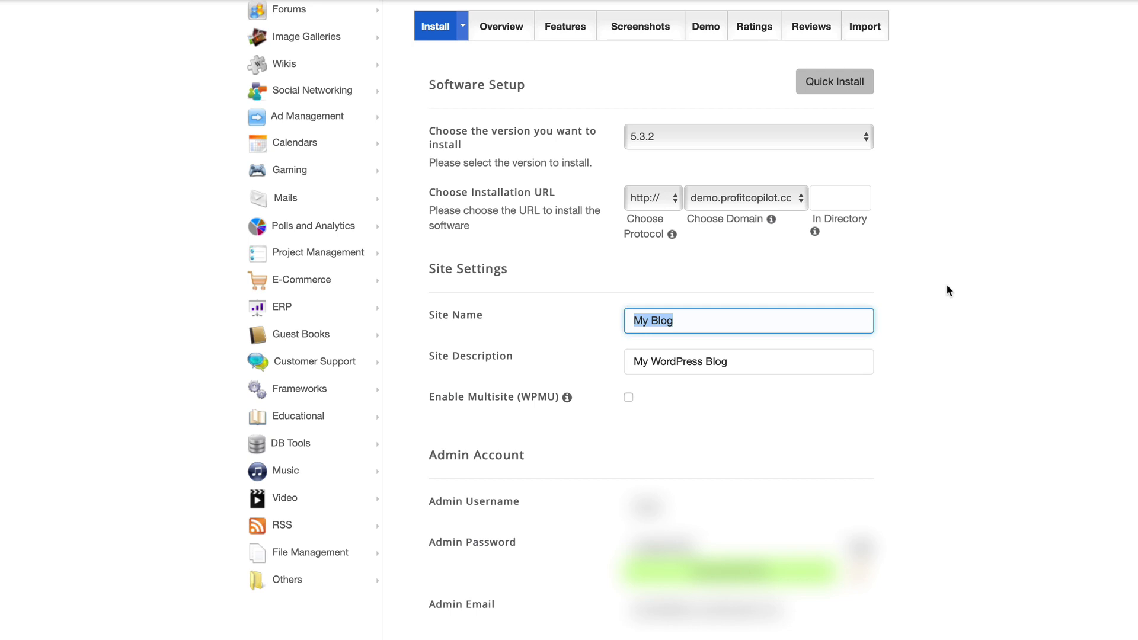
- Name the site 'Promise of end result' and replace the default description
text(Promise of end)
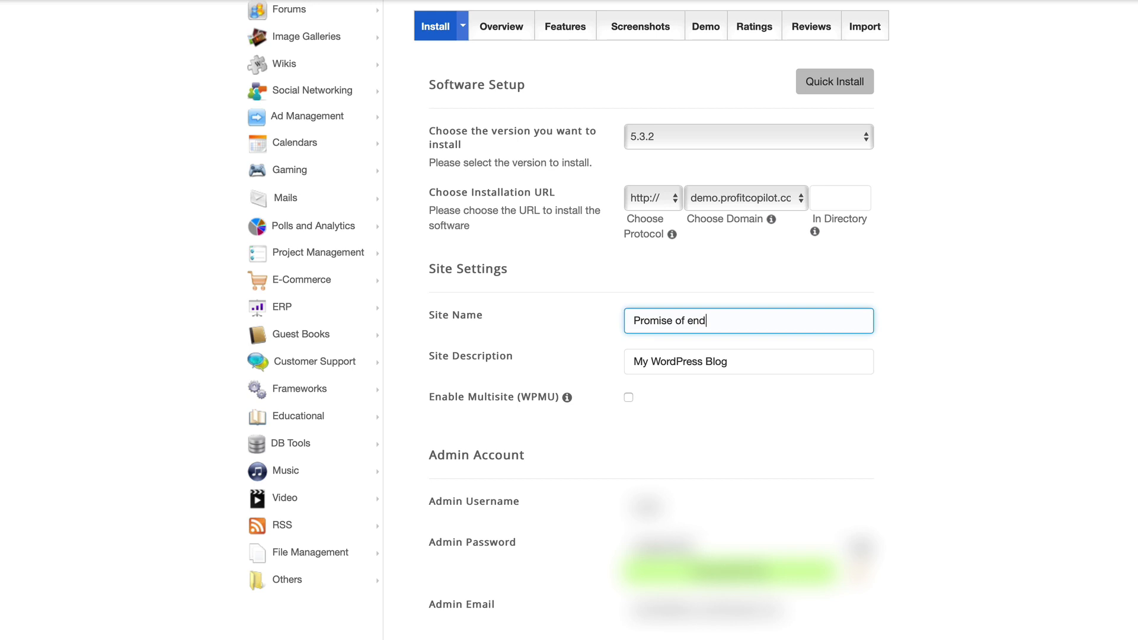
text(Extra)
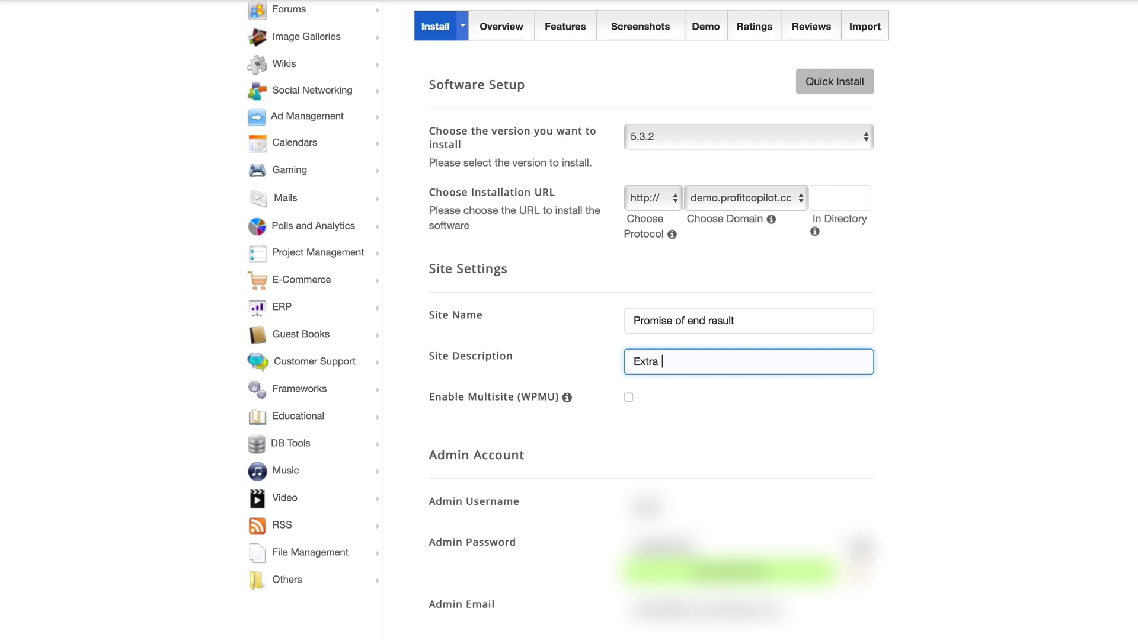
scroll(down, 3)
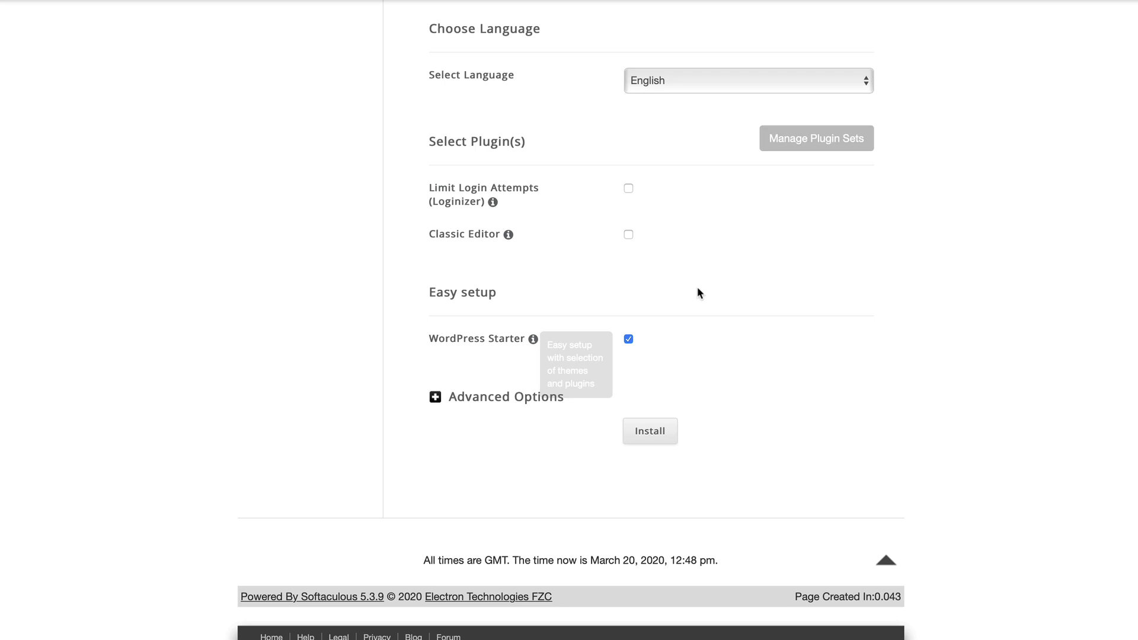
- Run the WordPress installation and visit the new demo.profitcopilot.com site
click(649, 431)
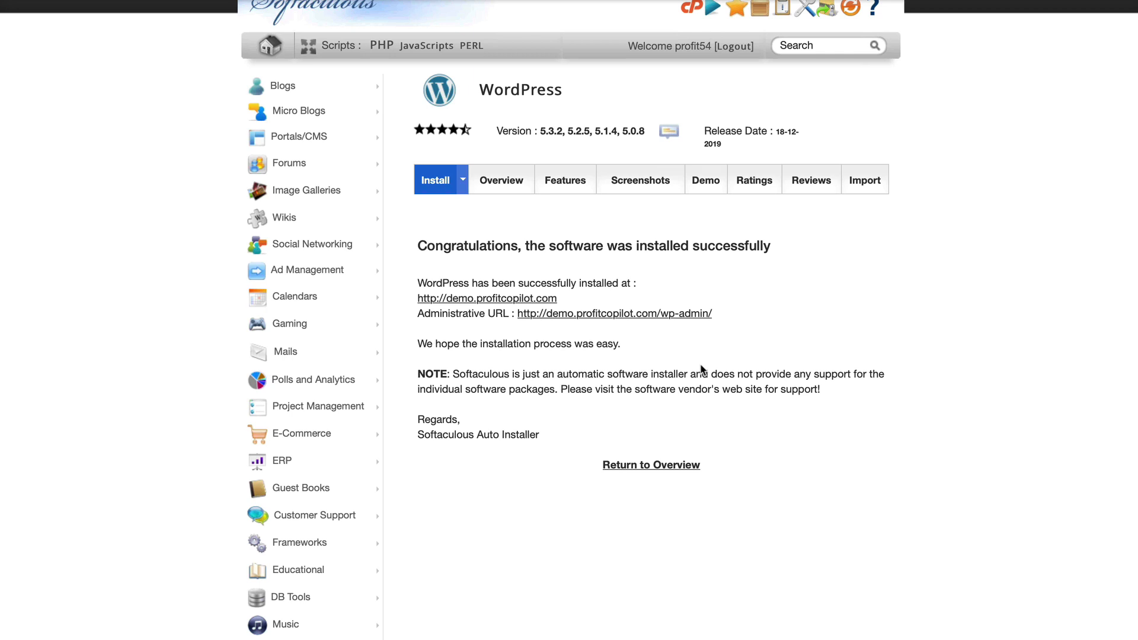
mouse_move(817, 285)
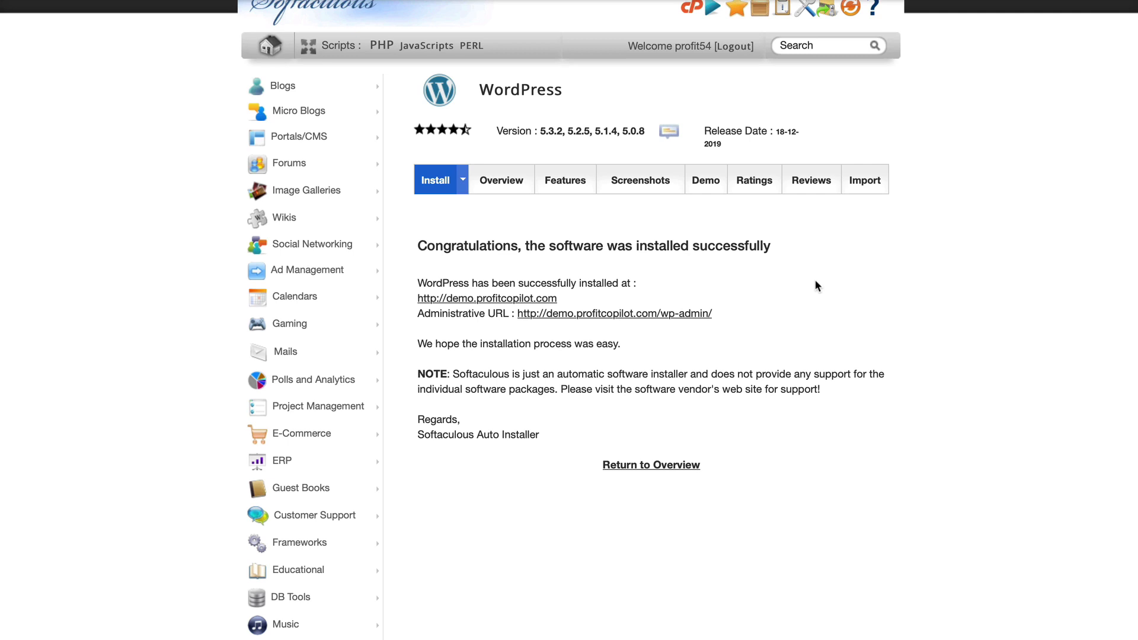
click(485, 298)
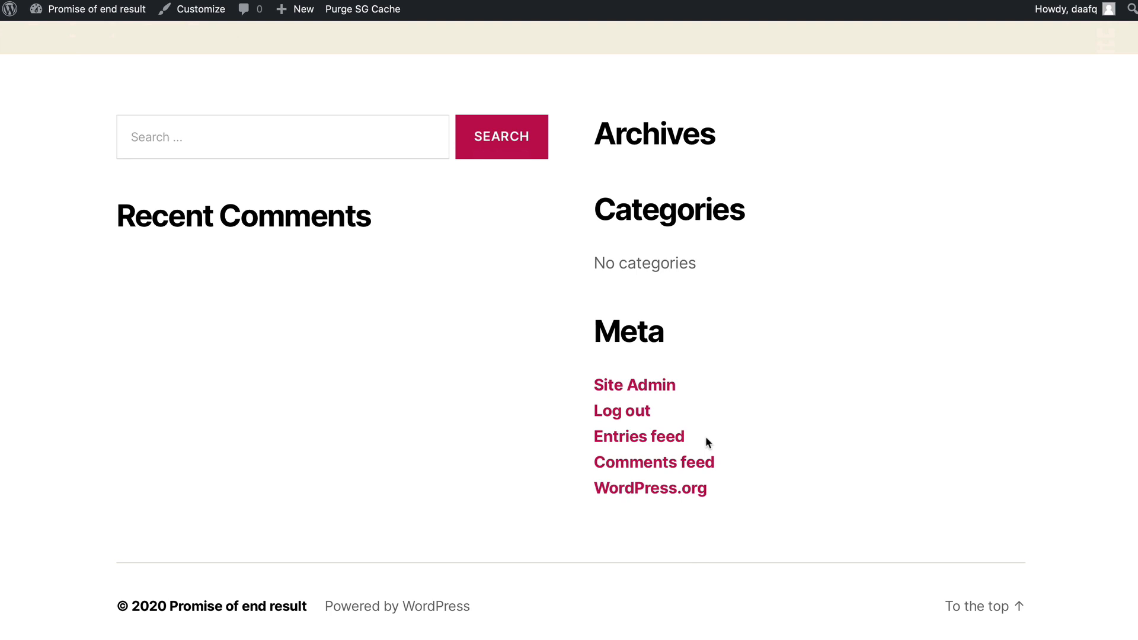
- Review the dashboard's All Posts and All Pages lists for existing content
click(634, 385)
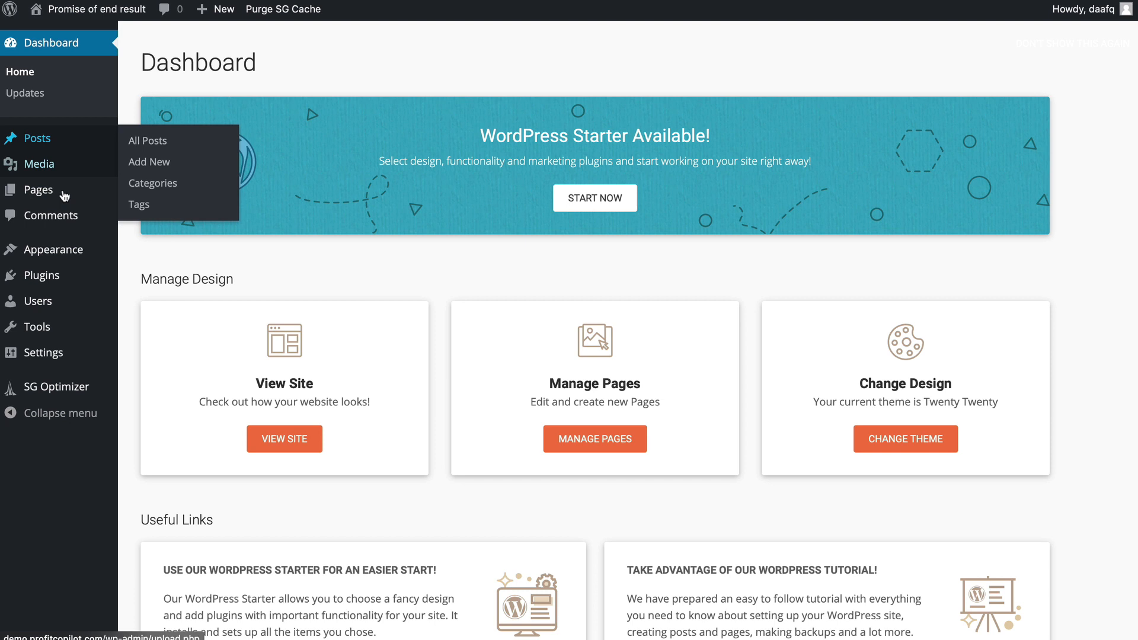
mouse_move(147, 141)
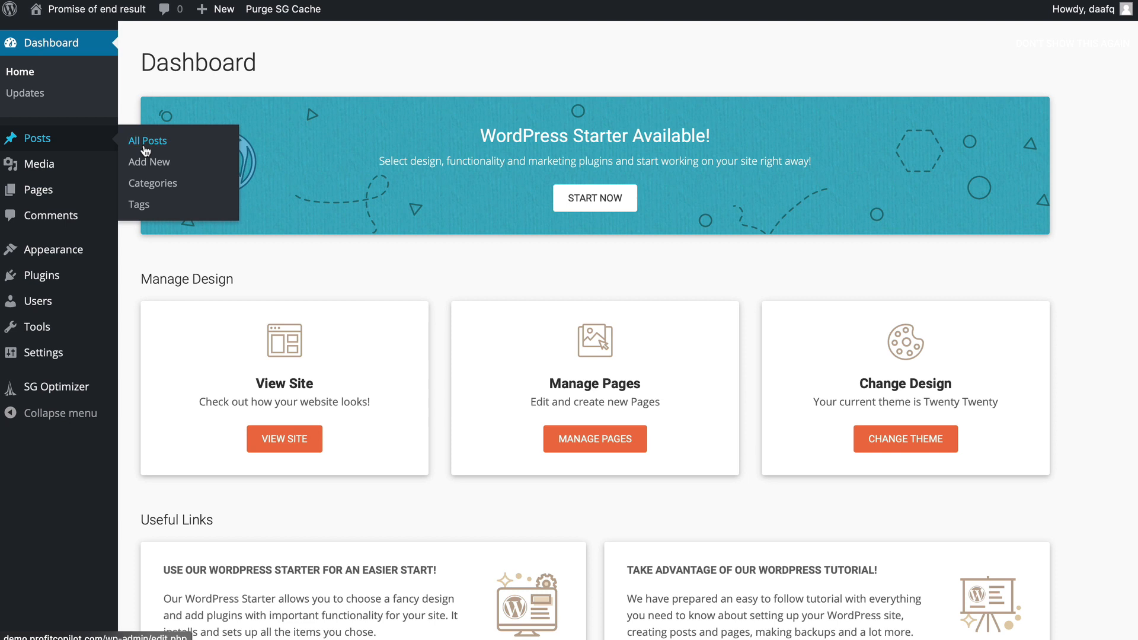
click(148, 141)
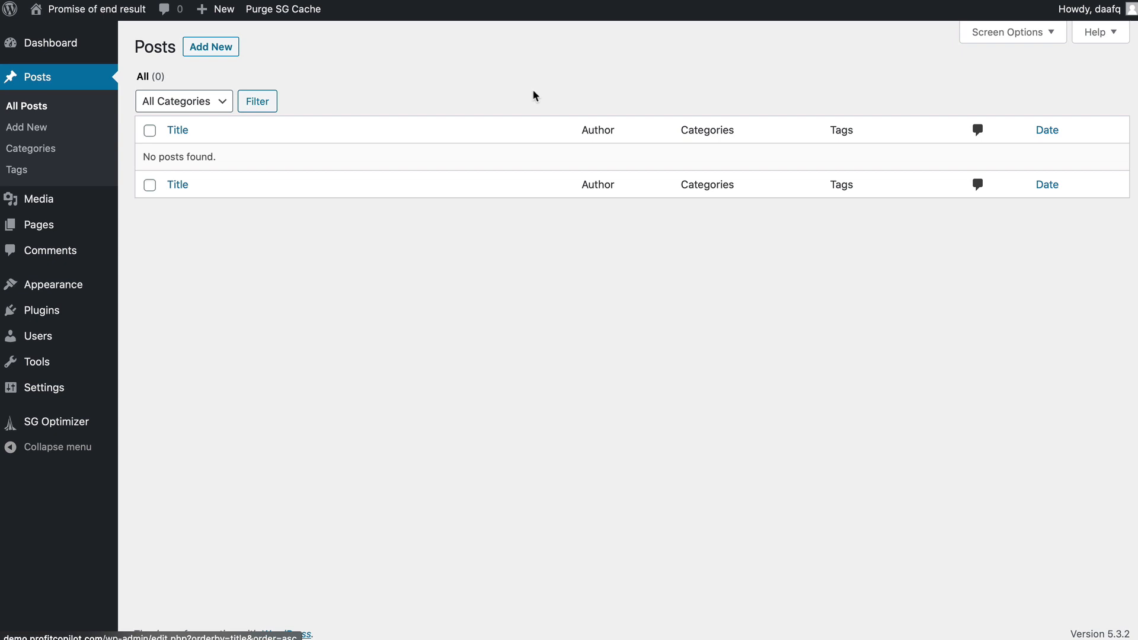
mouse_move(225, 86)
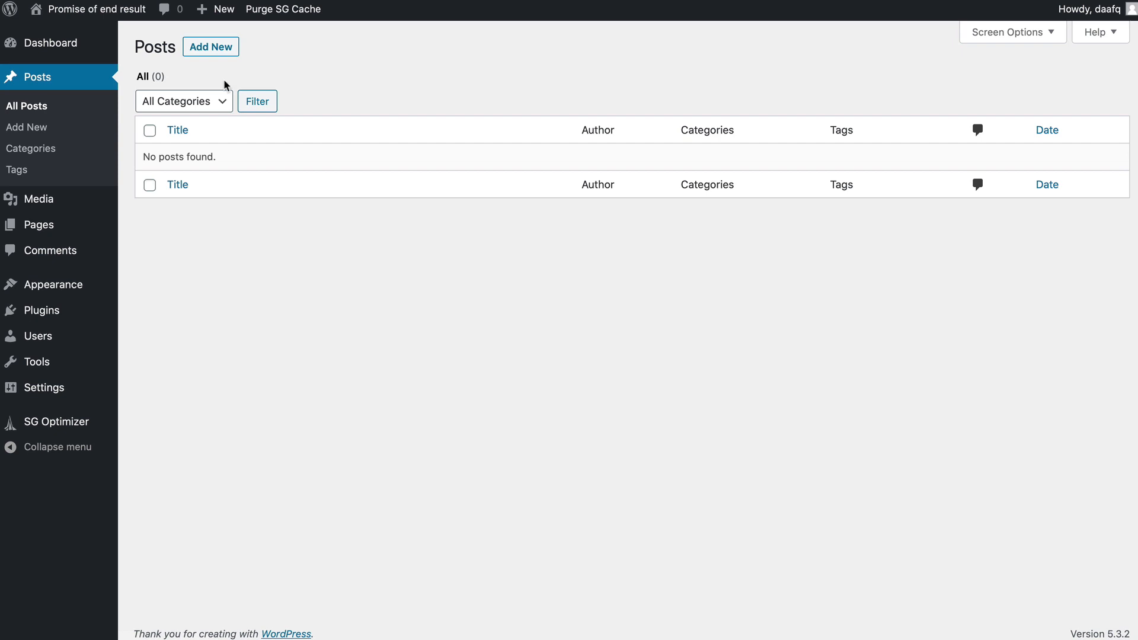
mouse_move(344, 83)
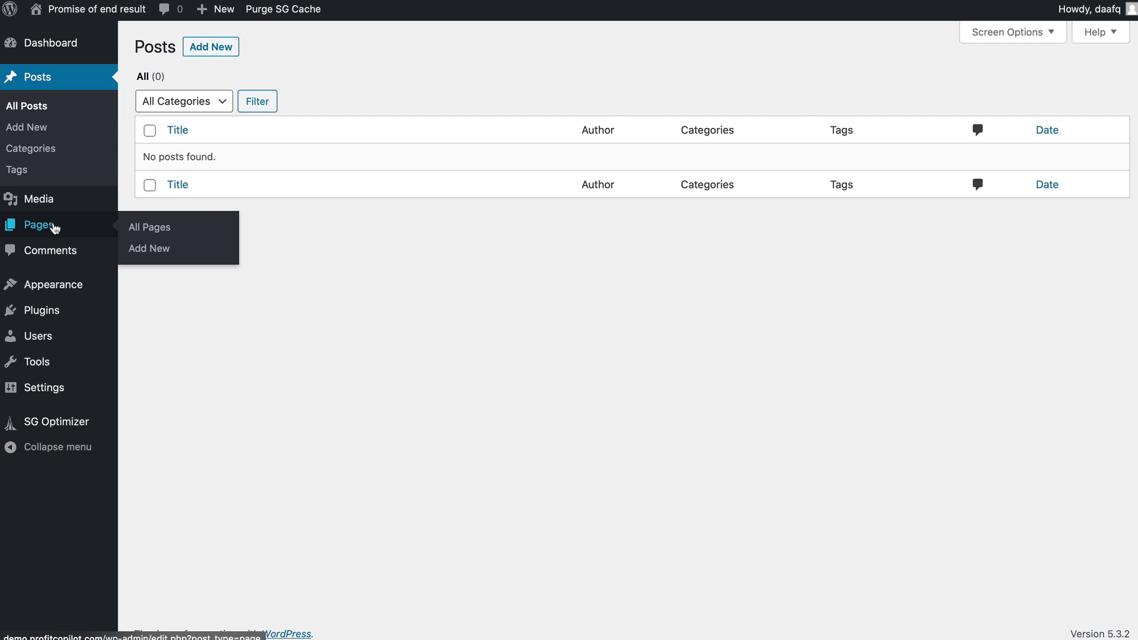
click(149, 226)
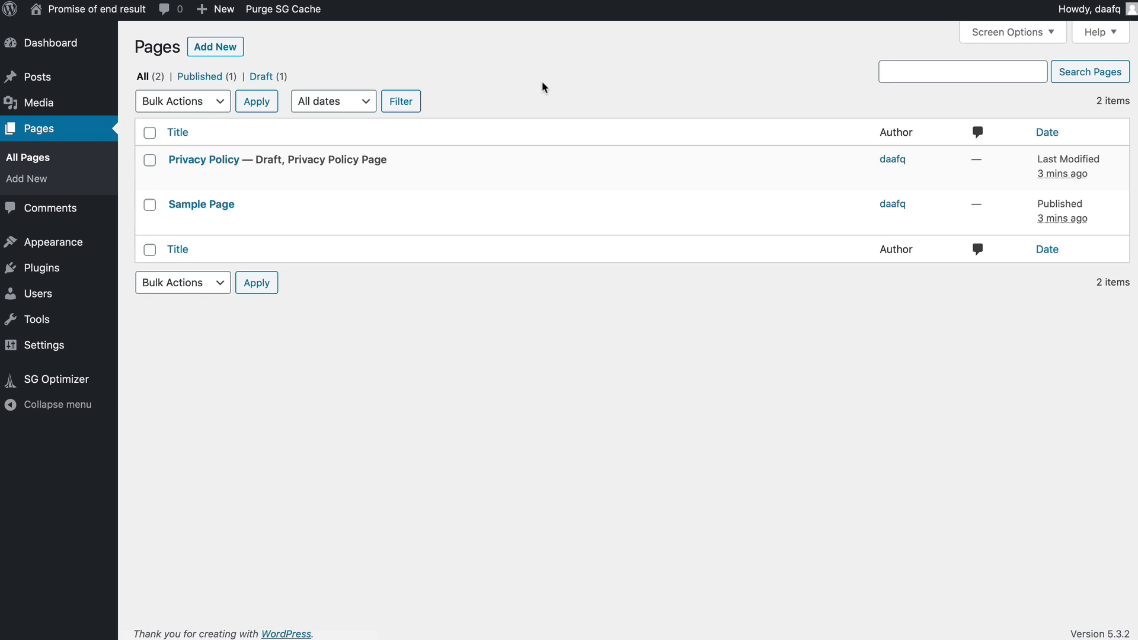
mouse_move(633, 88)
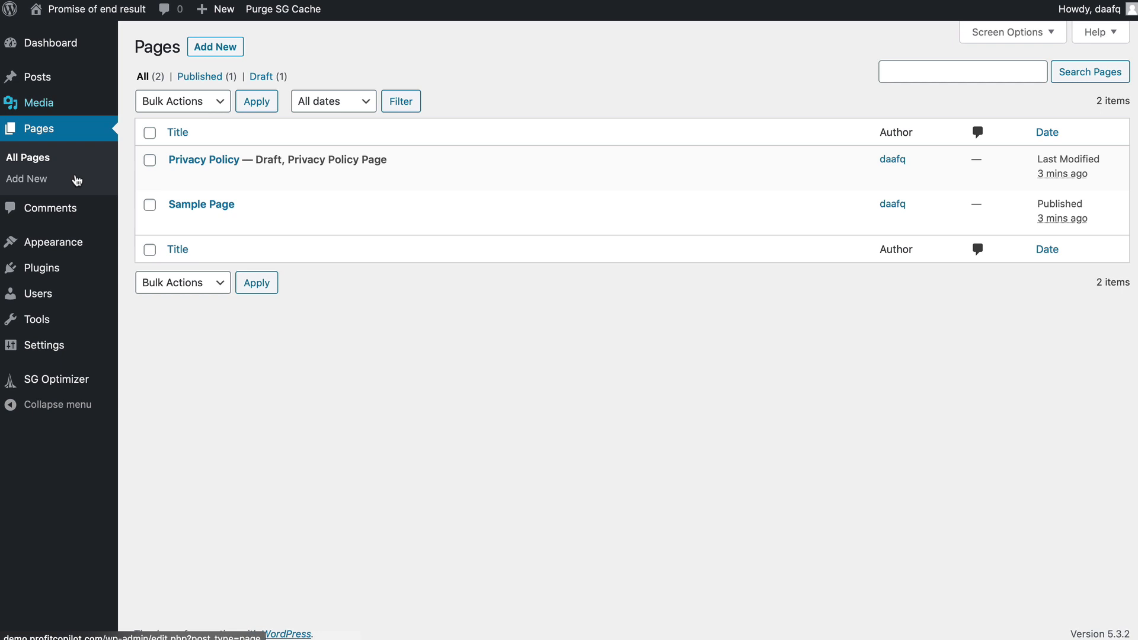
- Search 'yoast', install and activate Yoast SEO, then return to Add Plugins
click(41, 267)
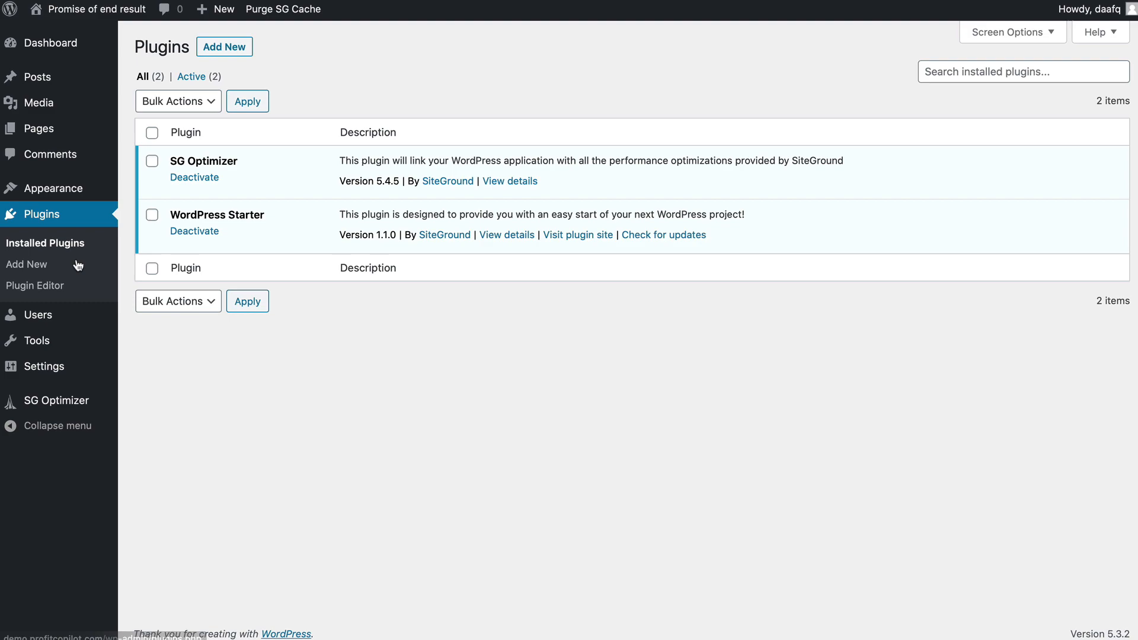
click(26, 263)
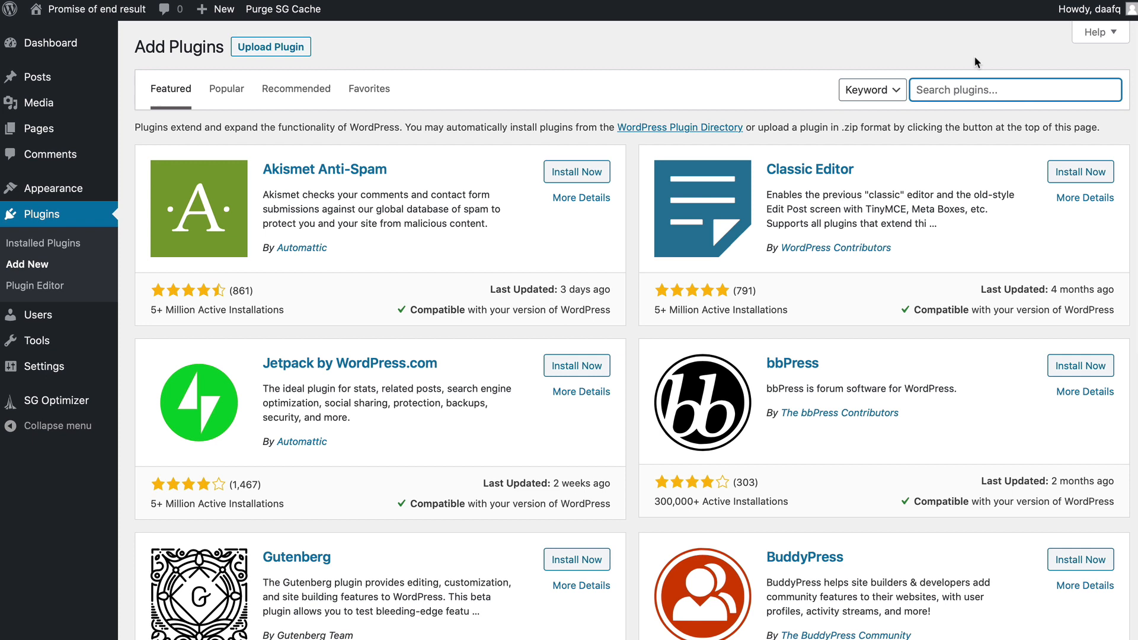
text(yoast)
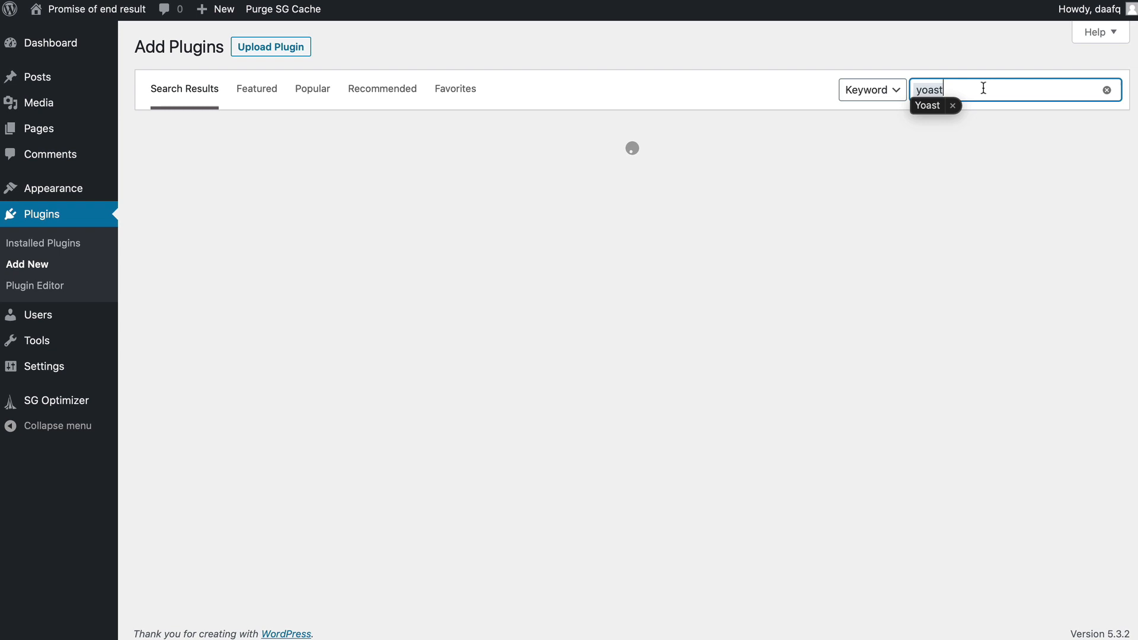
click(569, 175)
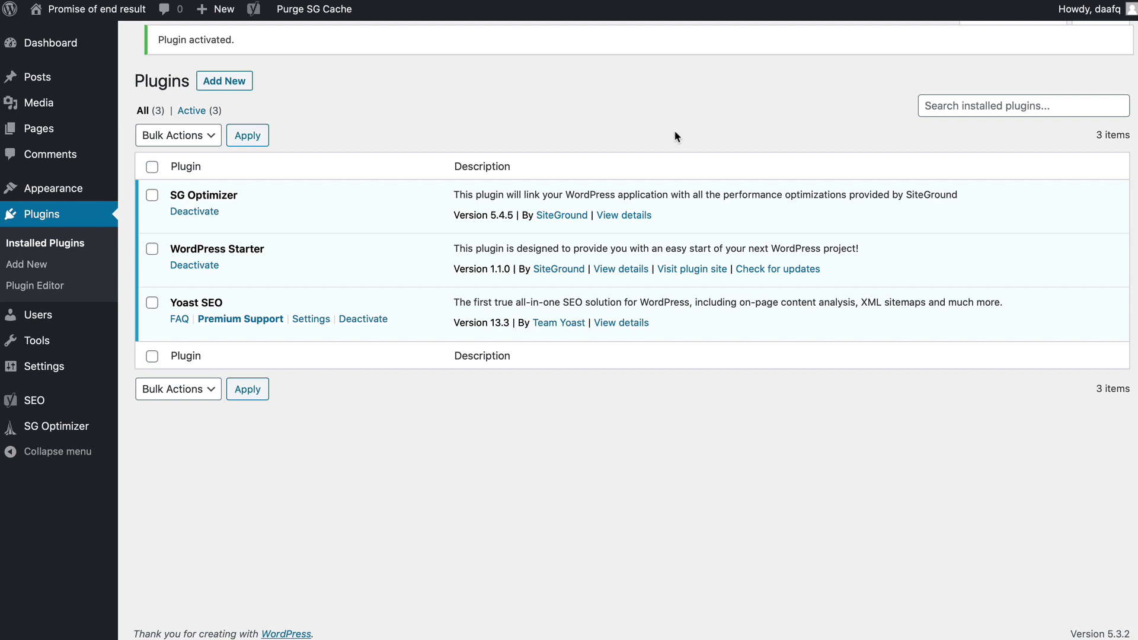
click(26, 263)
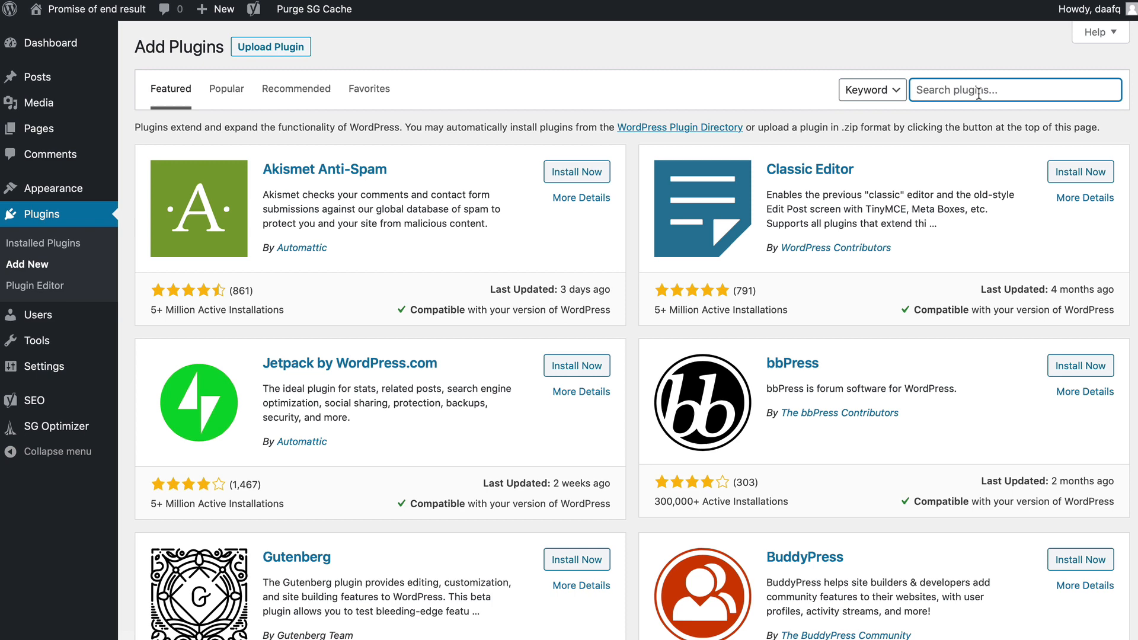
- Search 'cache' in Add Plugins, then install and activate W3 Total Cache
text(cache)
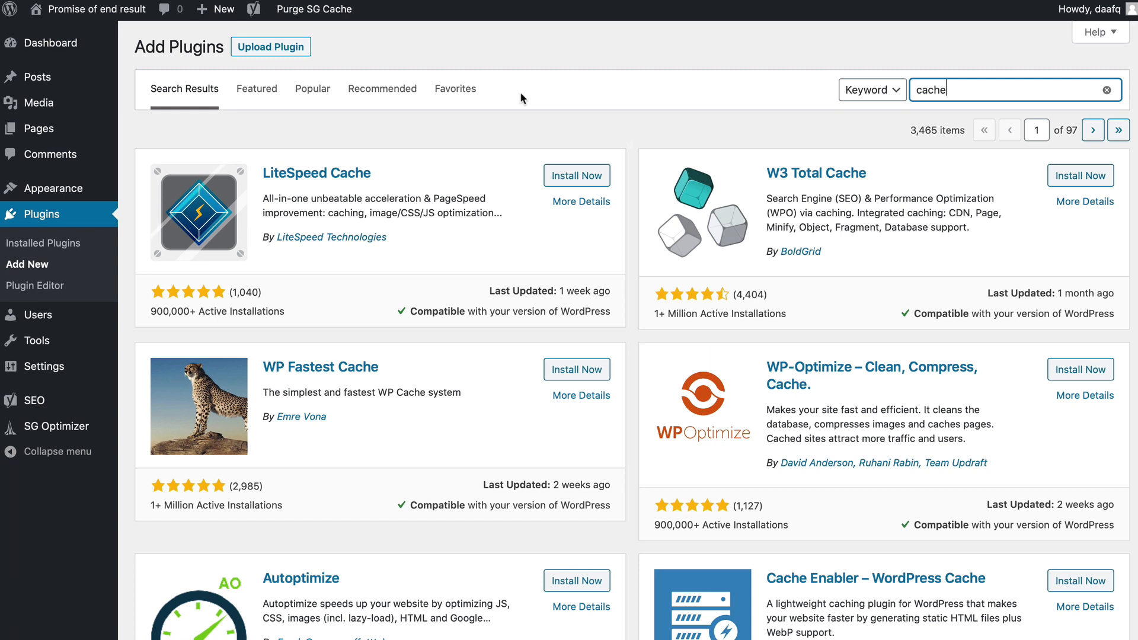
click(1080, 175)
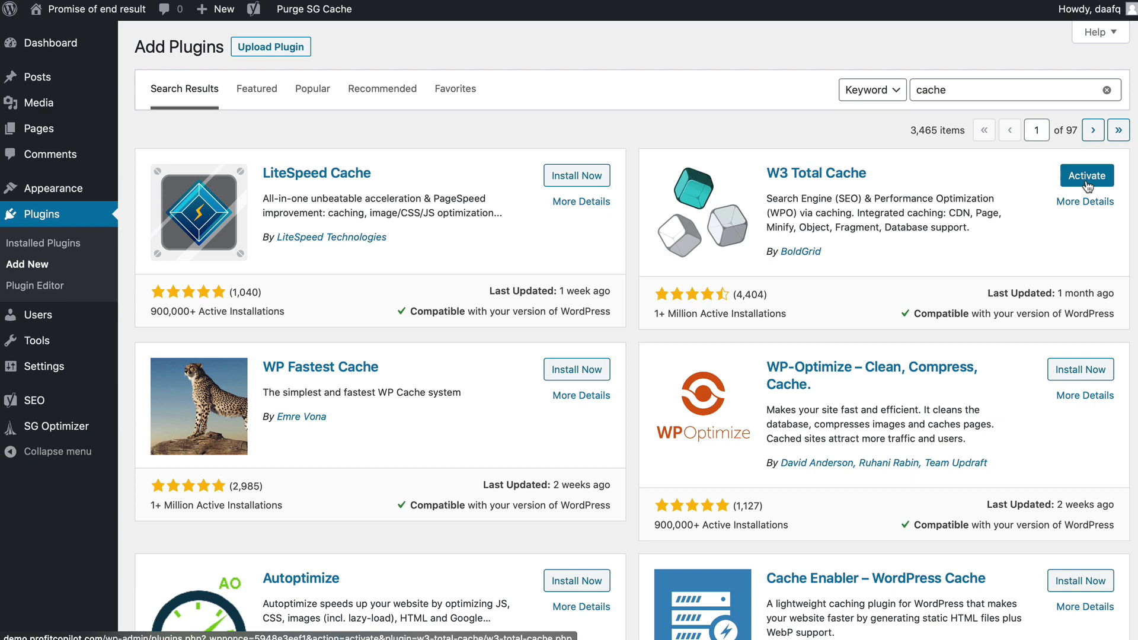
click(1086, 175)
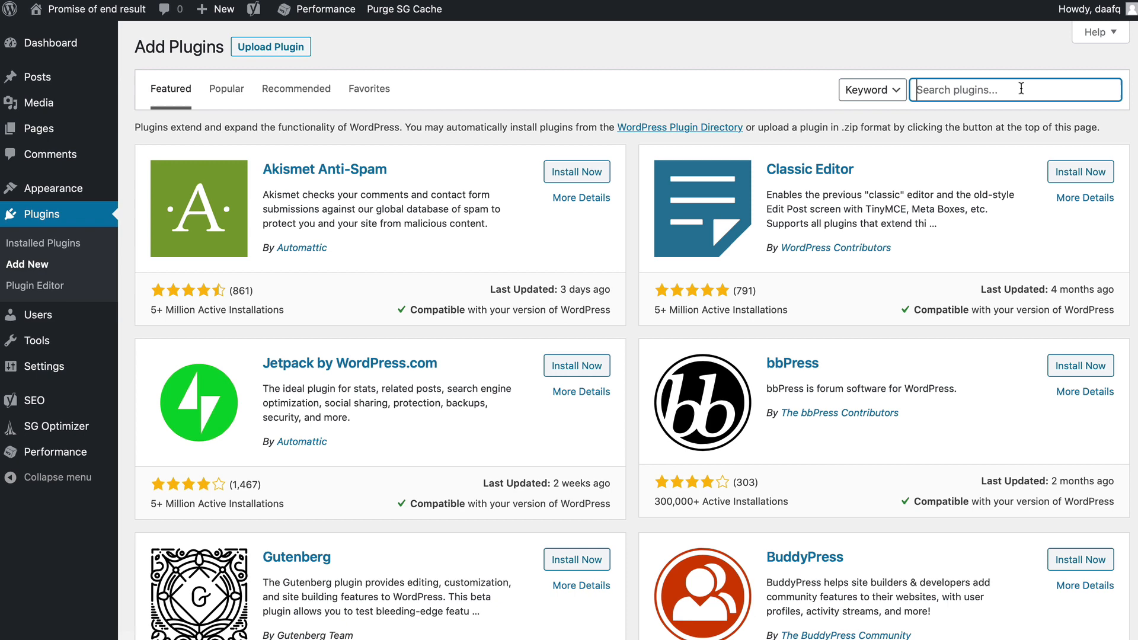
- Search 'secure' then 'Sucuri', install and activate Sucuri Security, and view its clean integrity dashboard
text(secure)
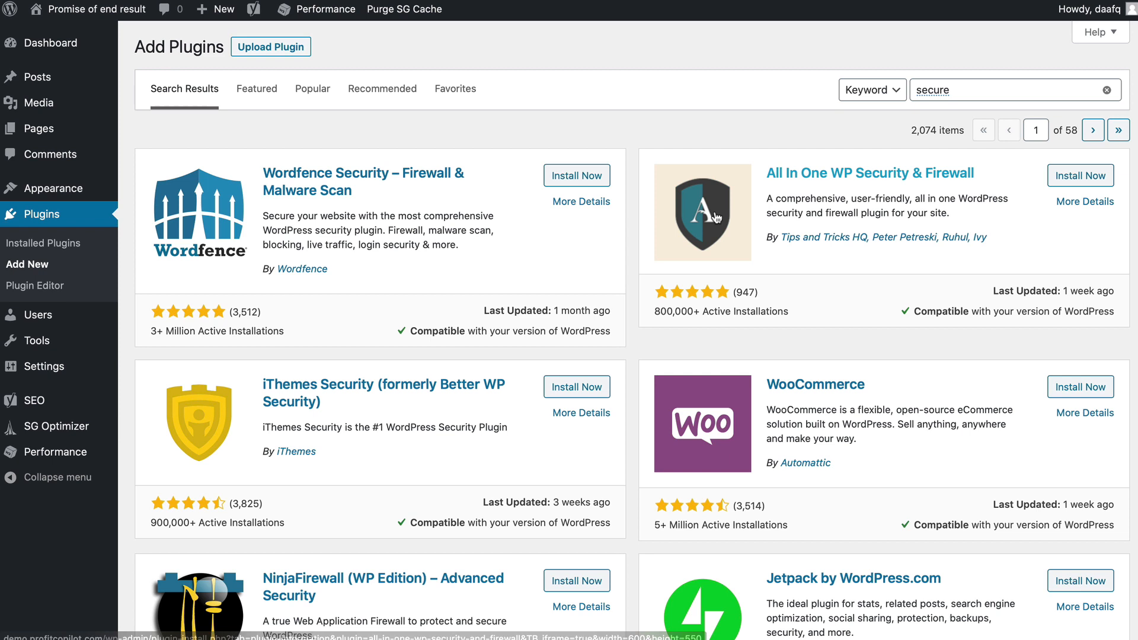
text(Sucuri)
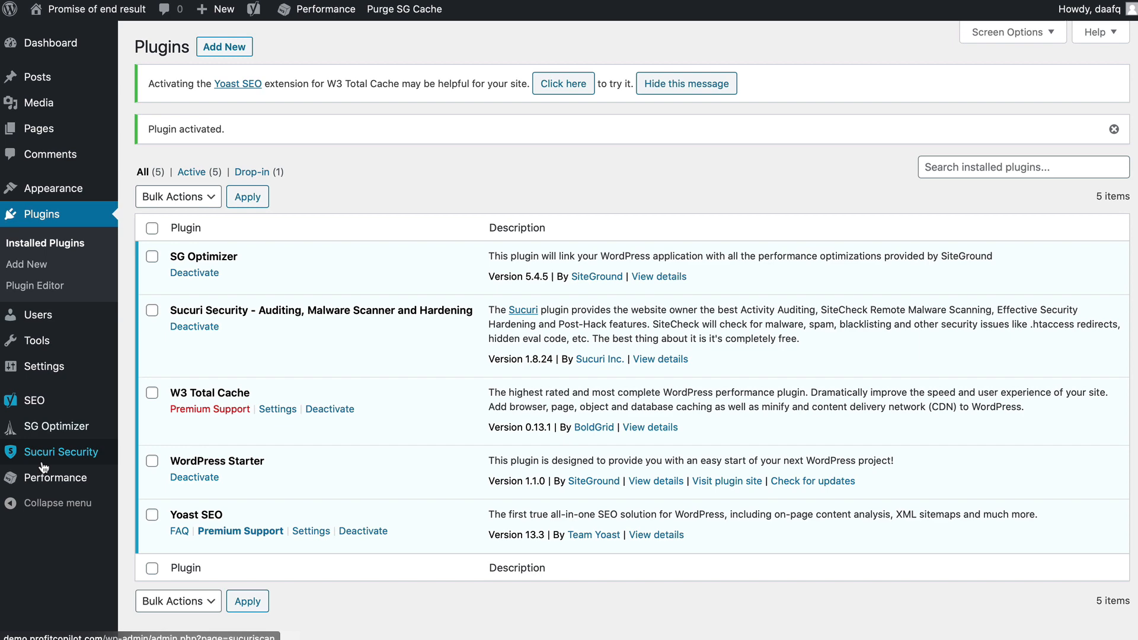
click(60, 451)
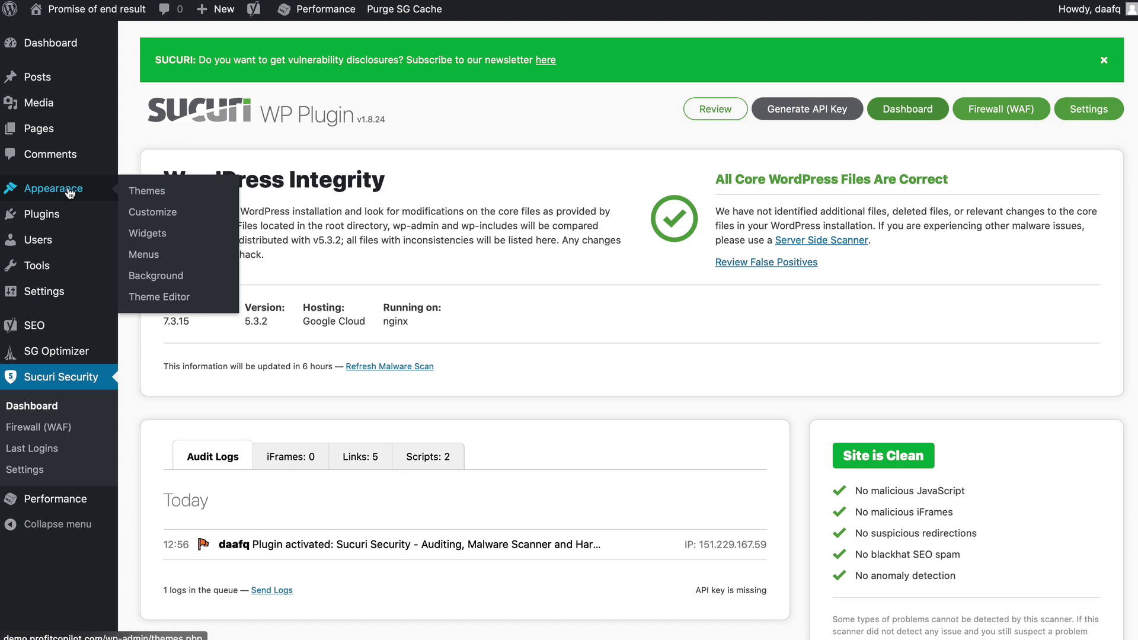
- From Appearance > Themes > Add New, search the theme directory for 'weight loss'
click(146, 190)
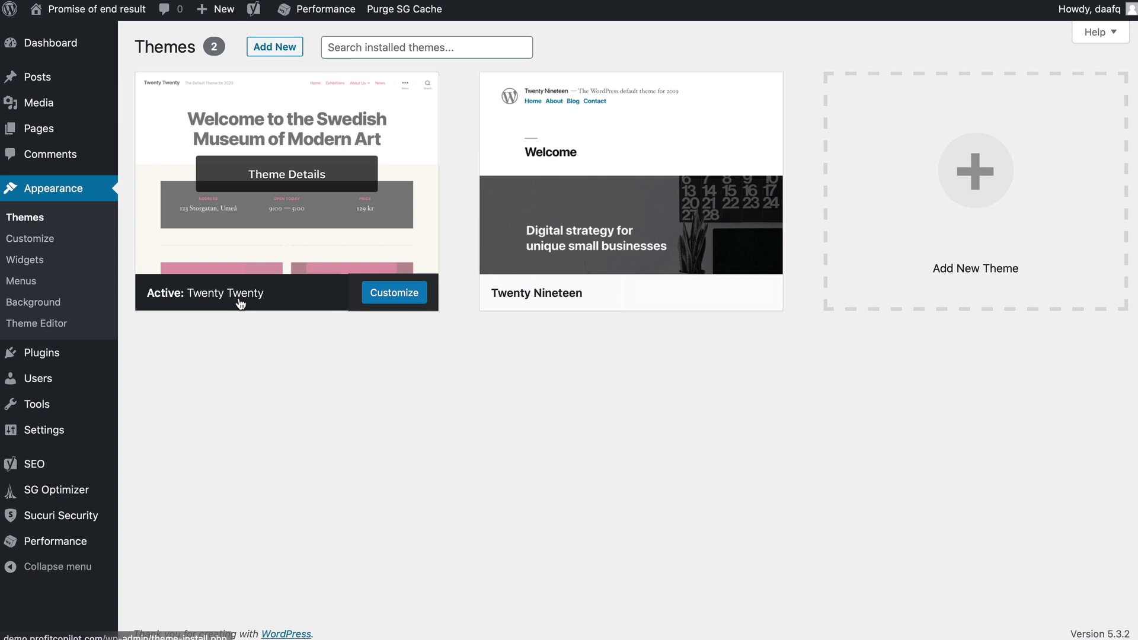
click(275, 46)
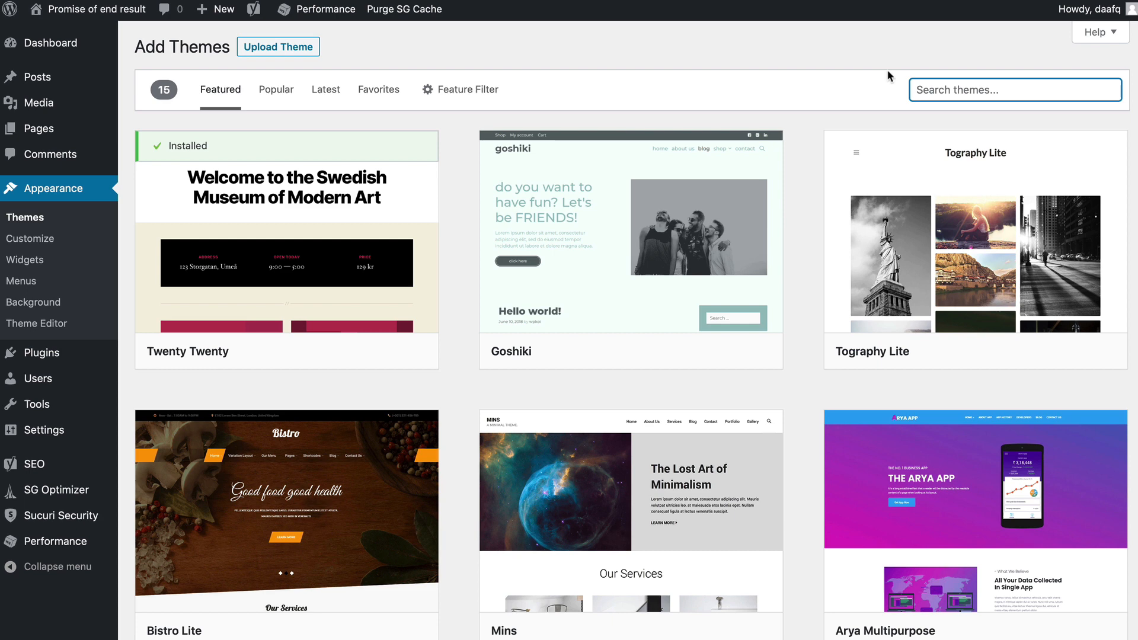
text(weight loss)
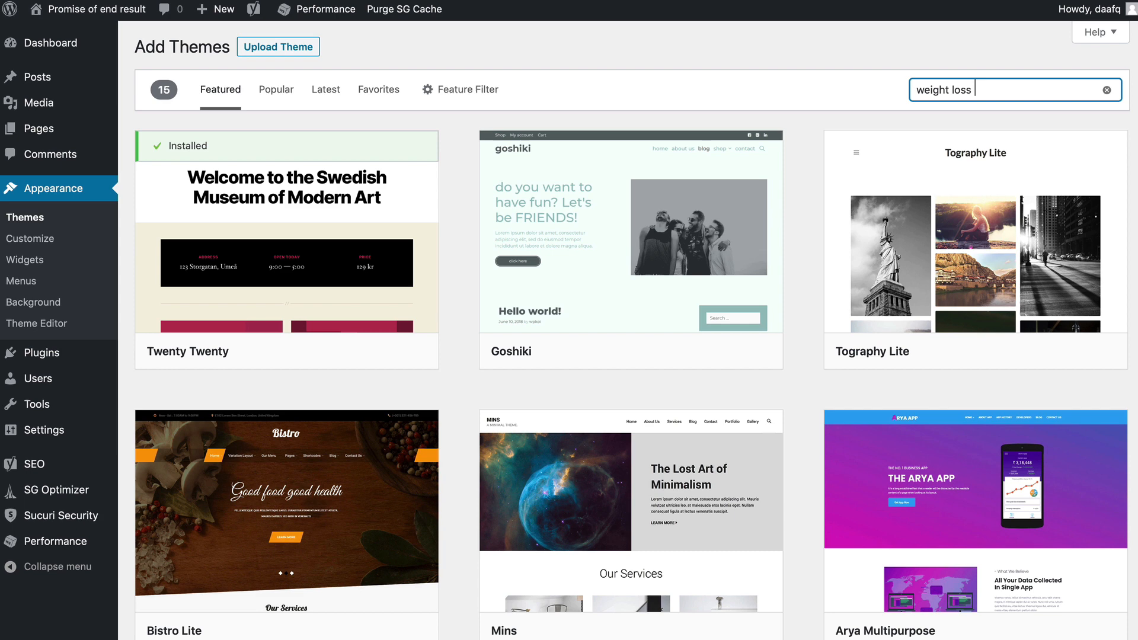
key(Return)
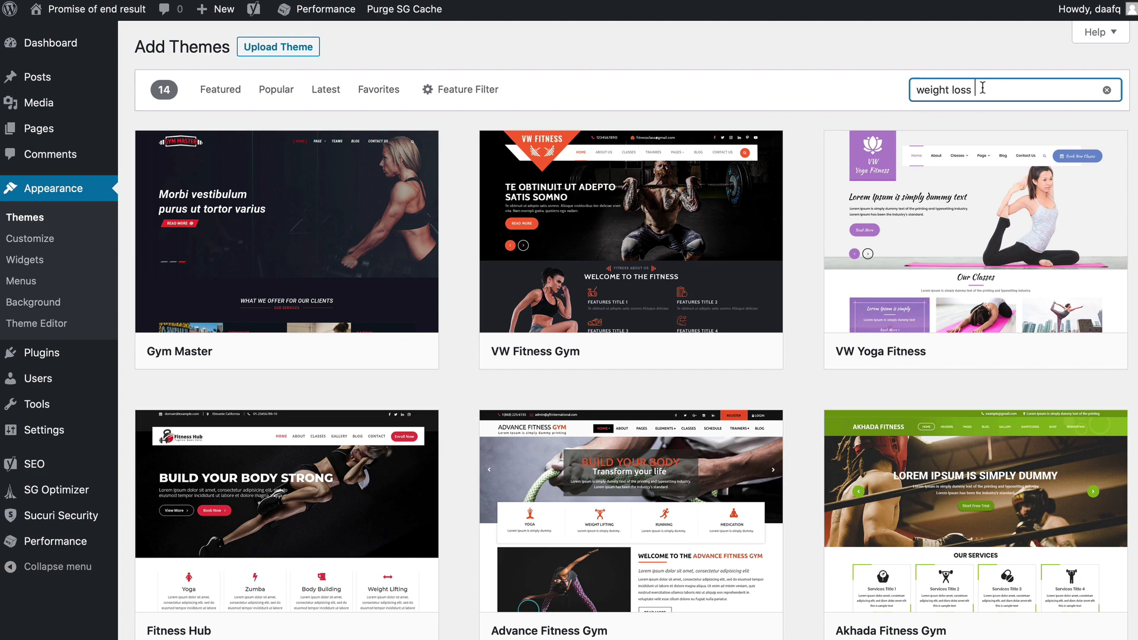